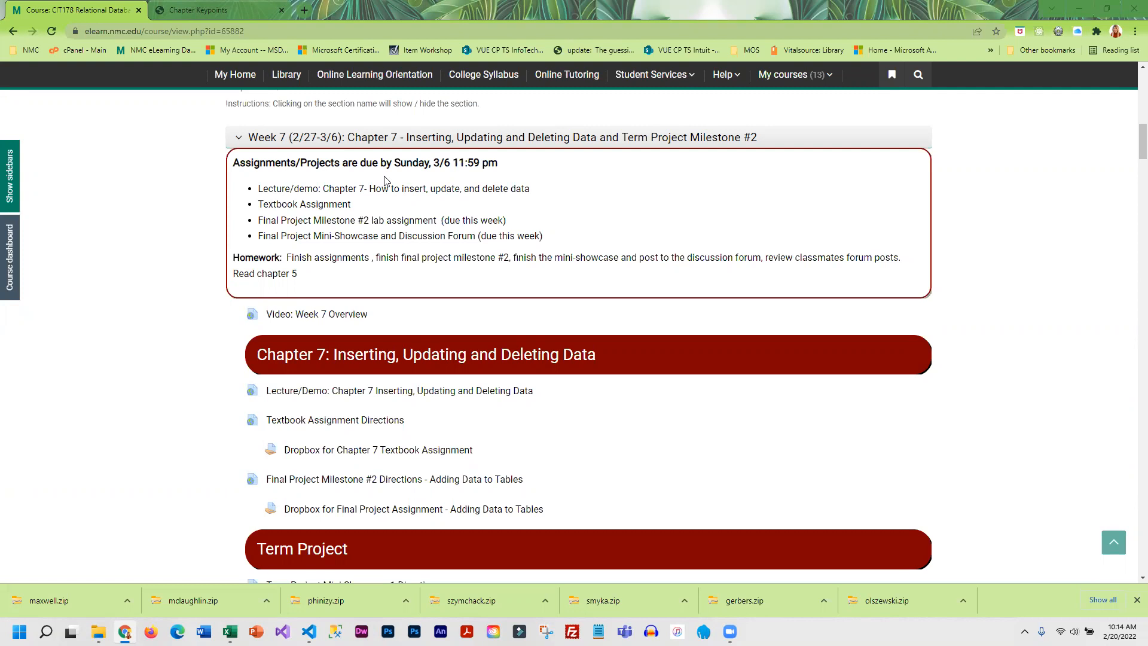
mouse_move(360, 489)
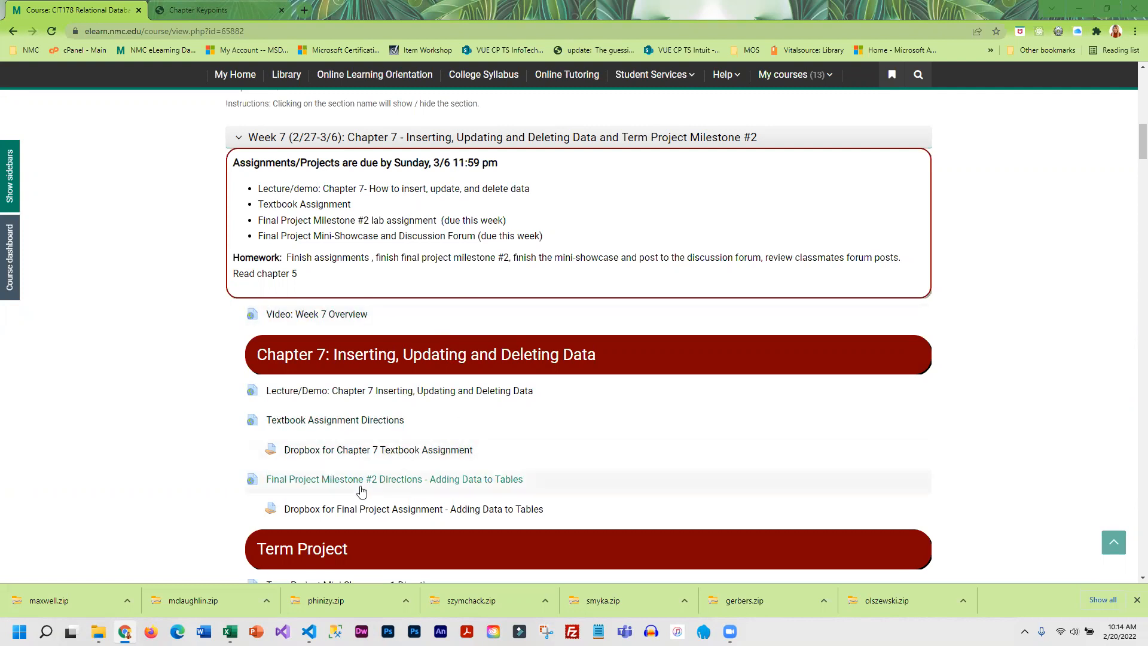
mouse_move(339, 479)
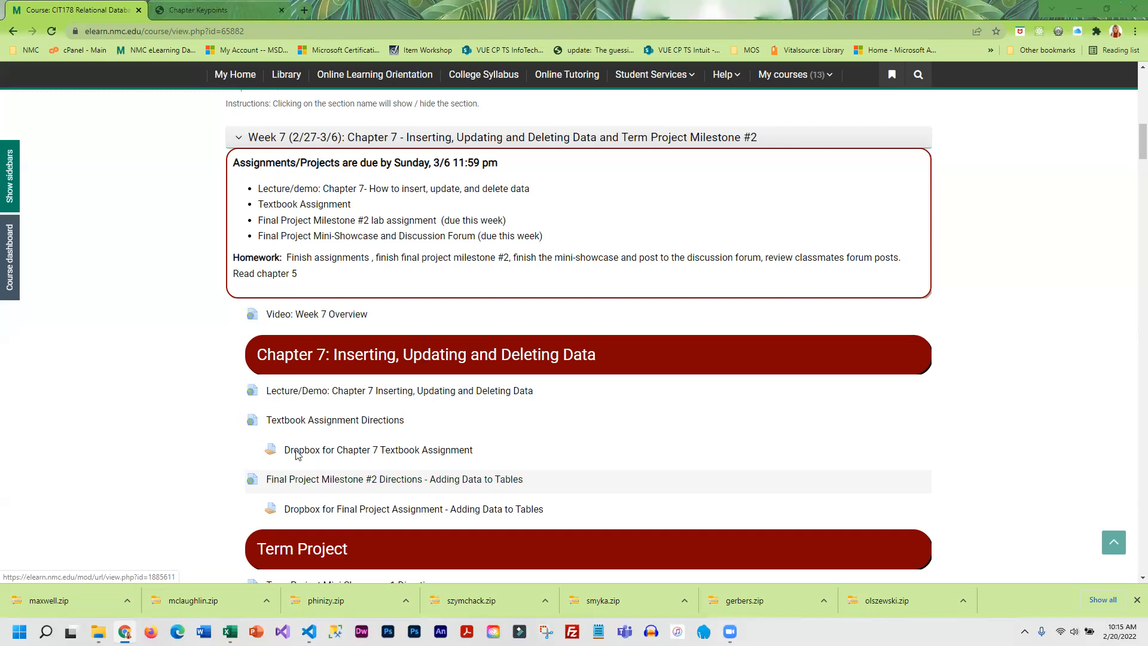
mouse_move(394, 479)
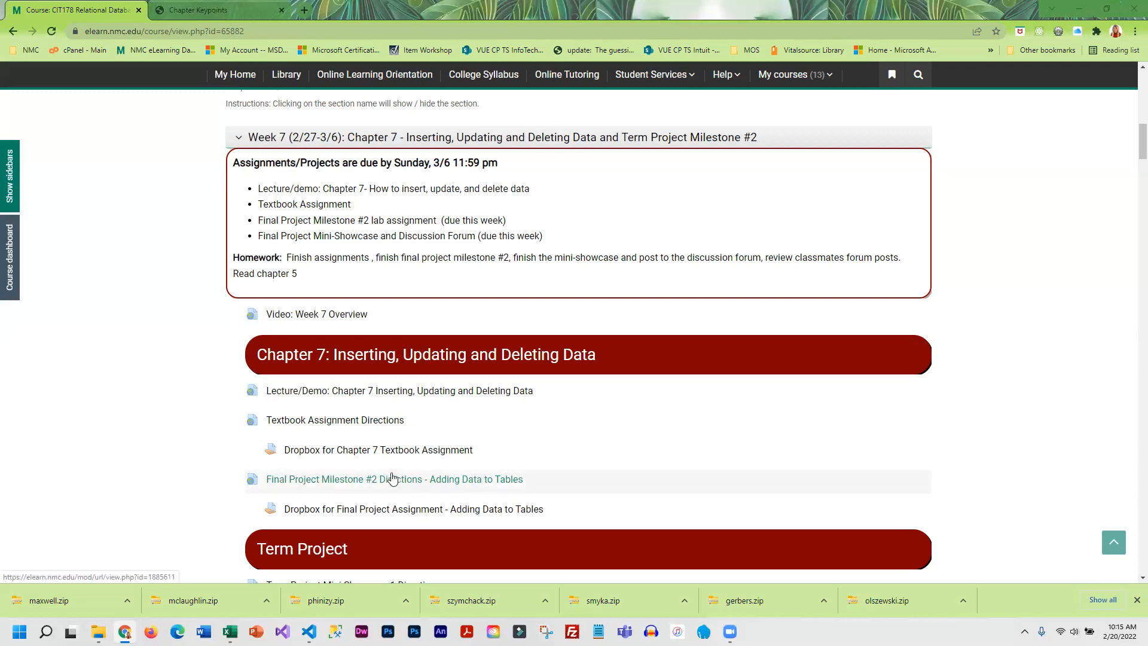
Step: Open the Final Project Milestone #2 'Adding Data to Tables' directions and scroll to Task #1
click(394, 479)
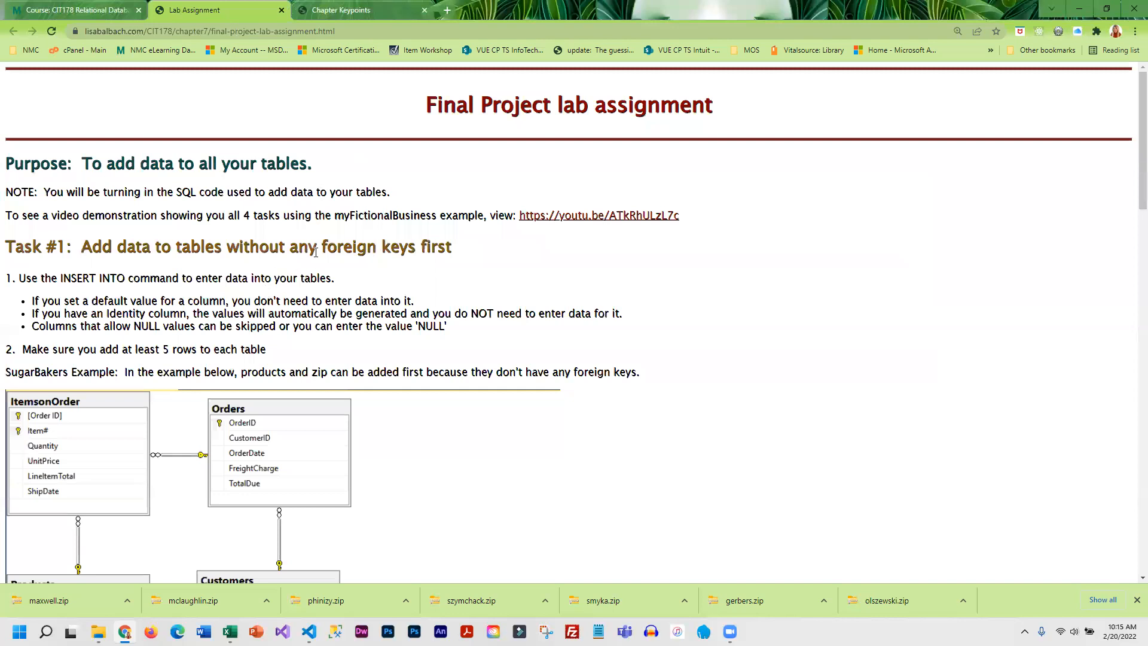
scroll(down, 3)
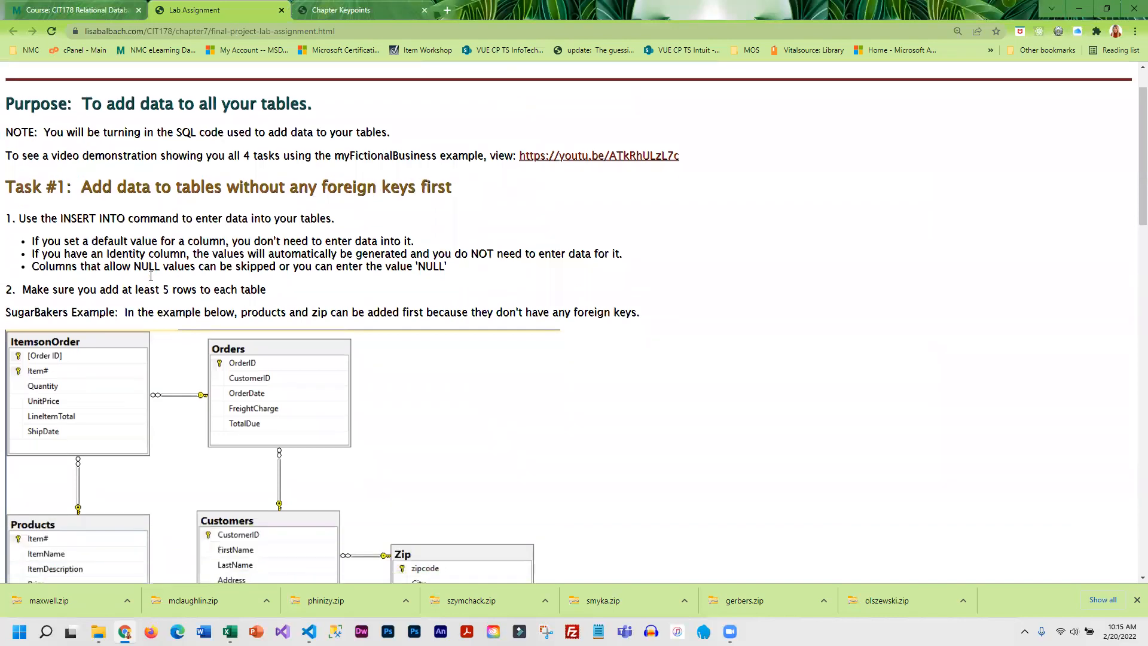
scroll(down, 3)
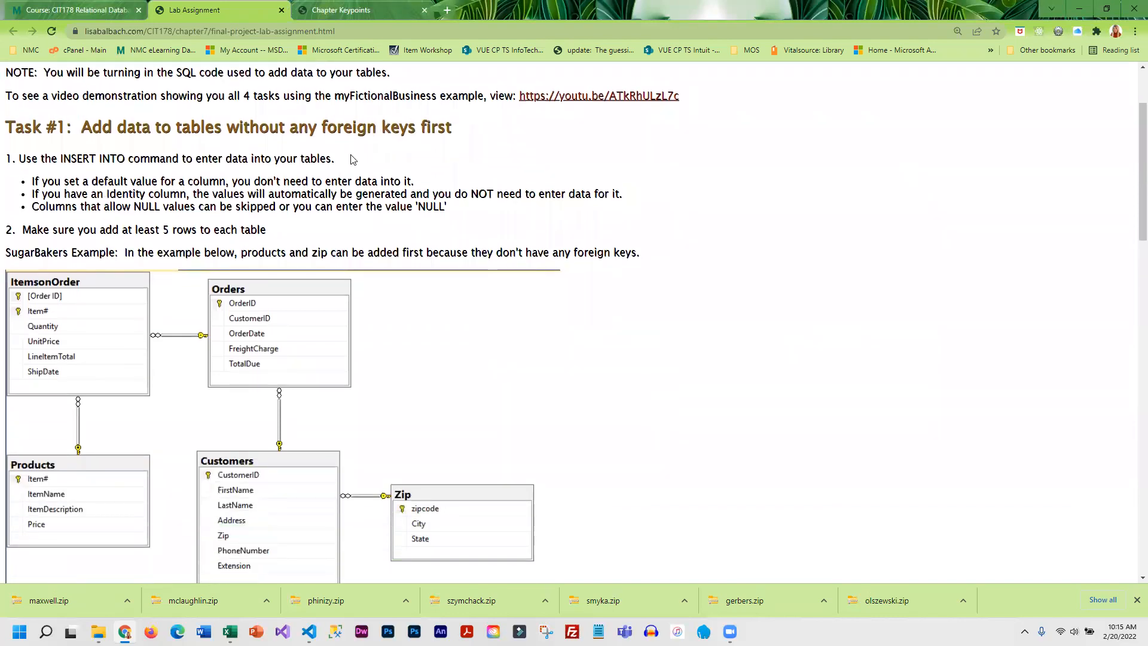
mouse_move(497, 334)
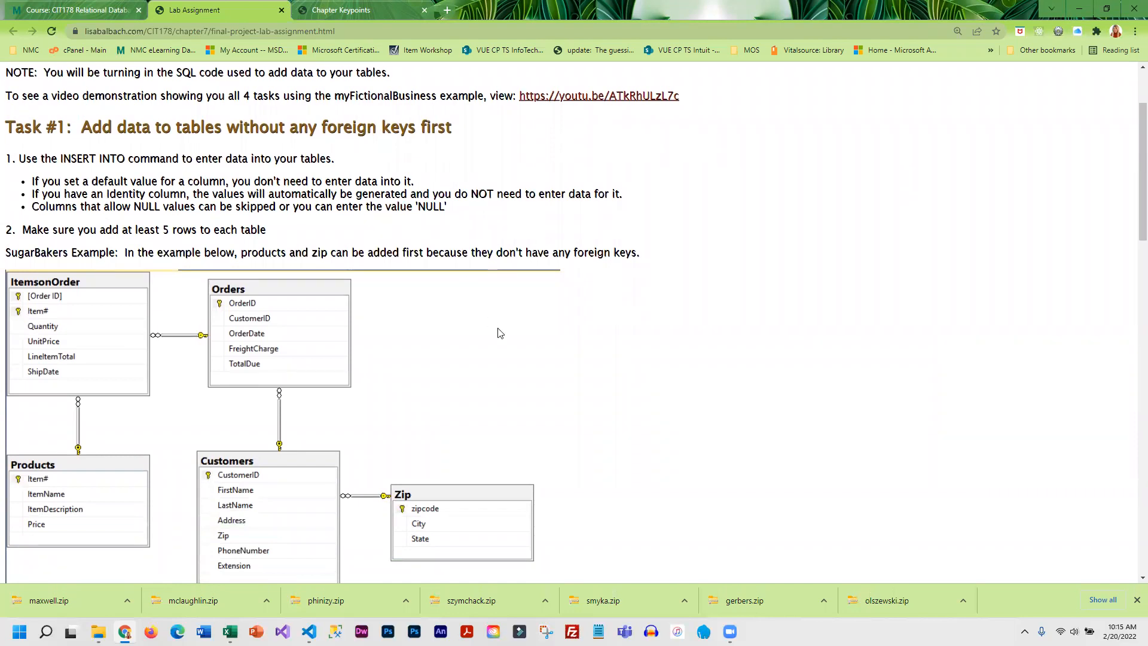
Step: Scroll down to show the full SugarBakers diagram, including the Payments table below Customers
scroll(down, 3)
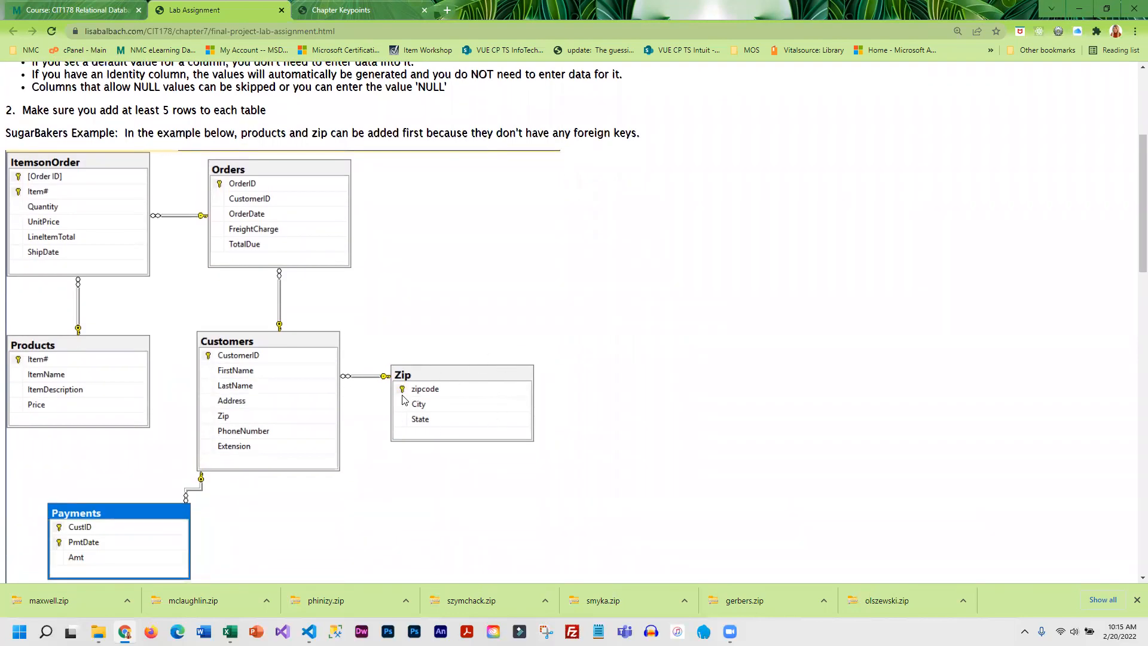
mouse_move(443, 373)
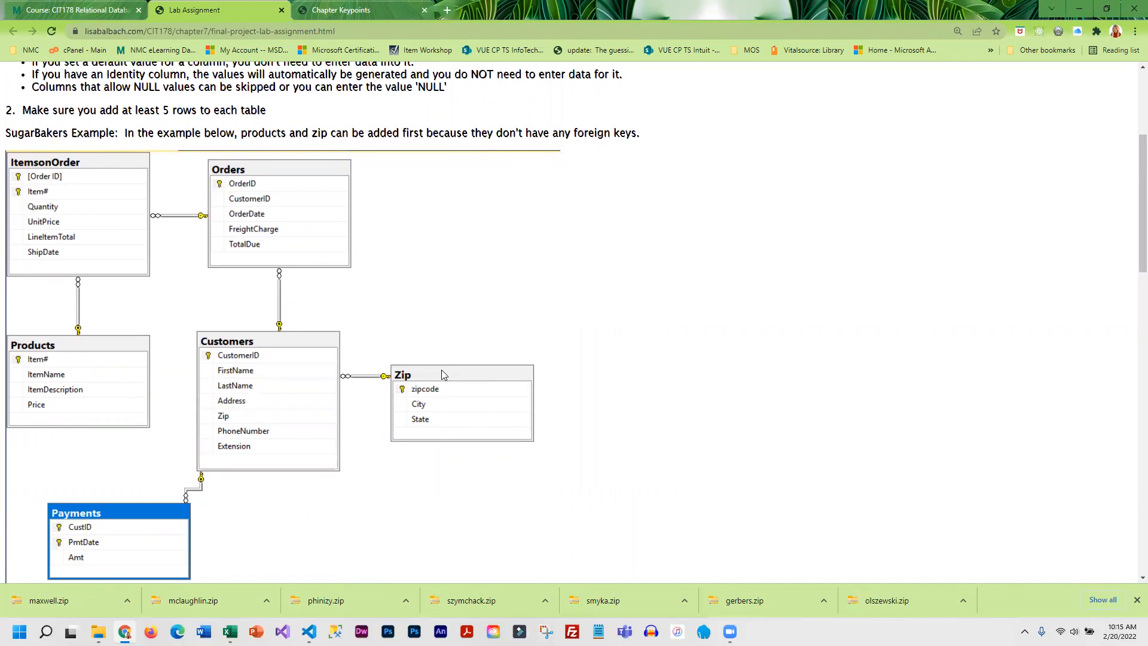
mouse_move(94, 349)
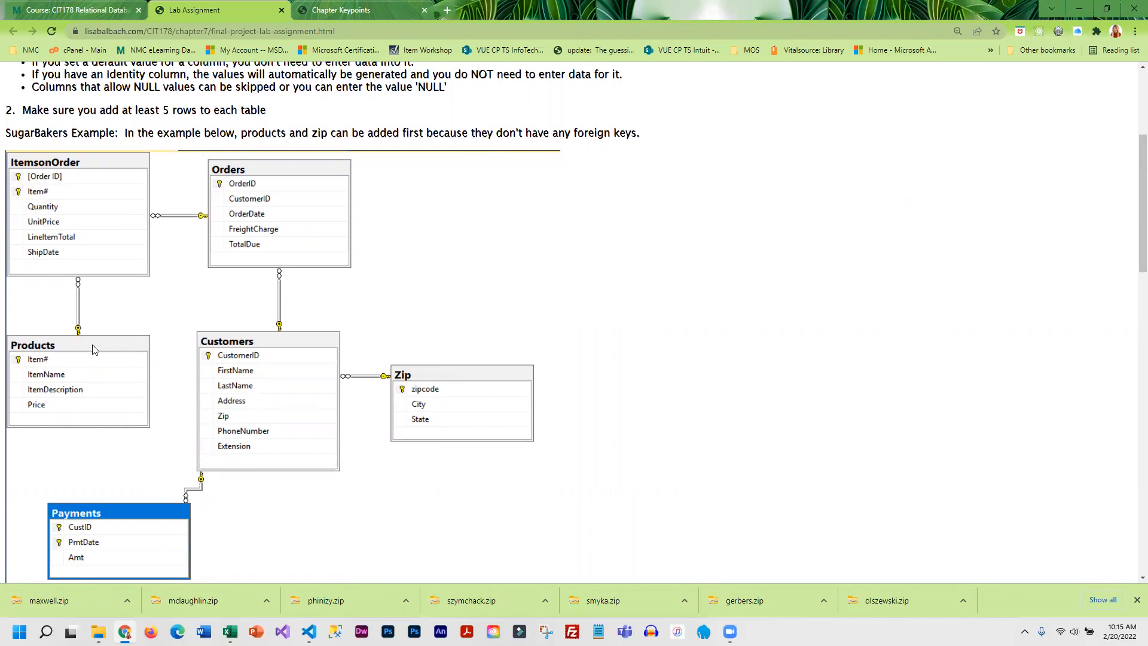
mouse_move(421, 351)
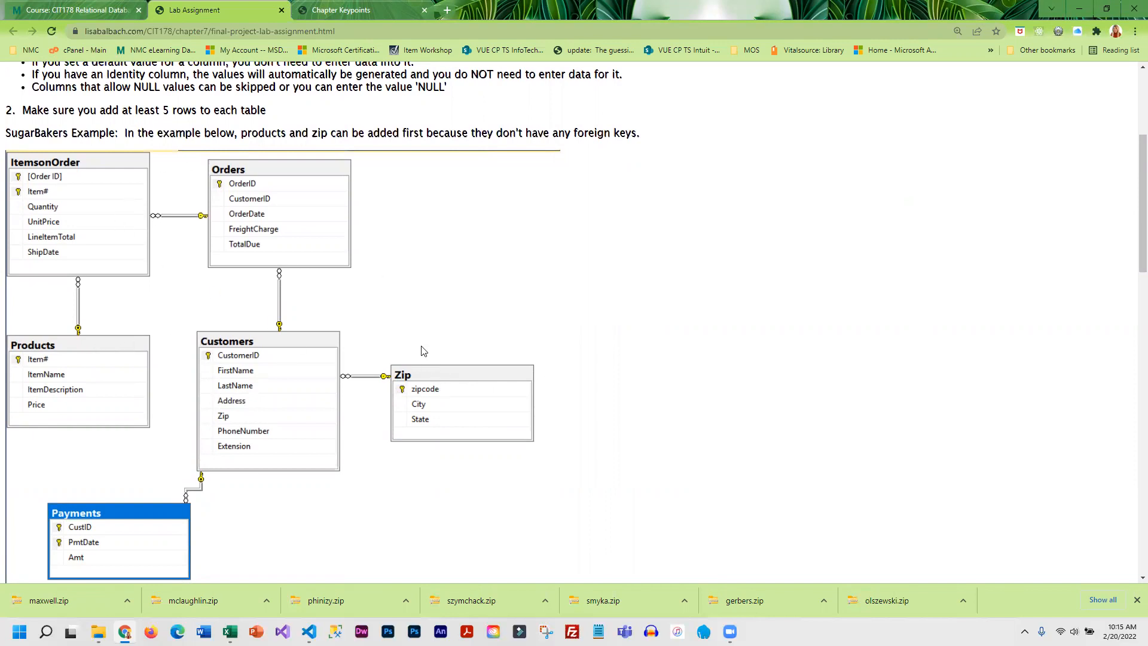
mouse_move(160, 398)
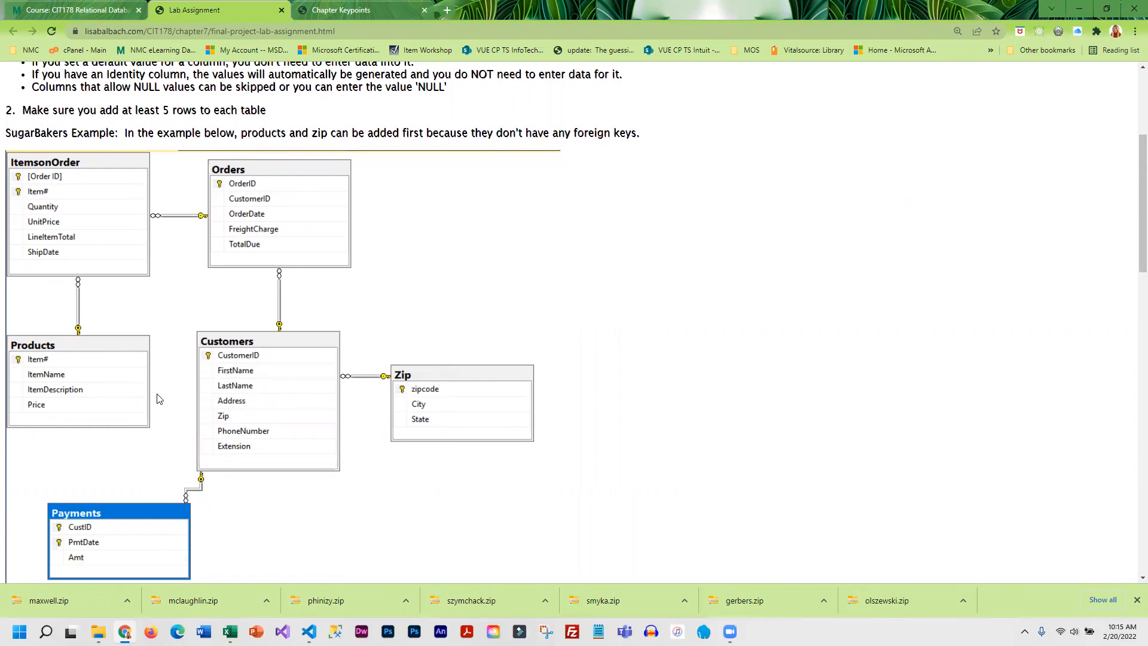
mouse_move(444, 417)
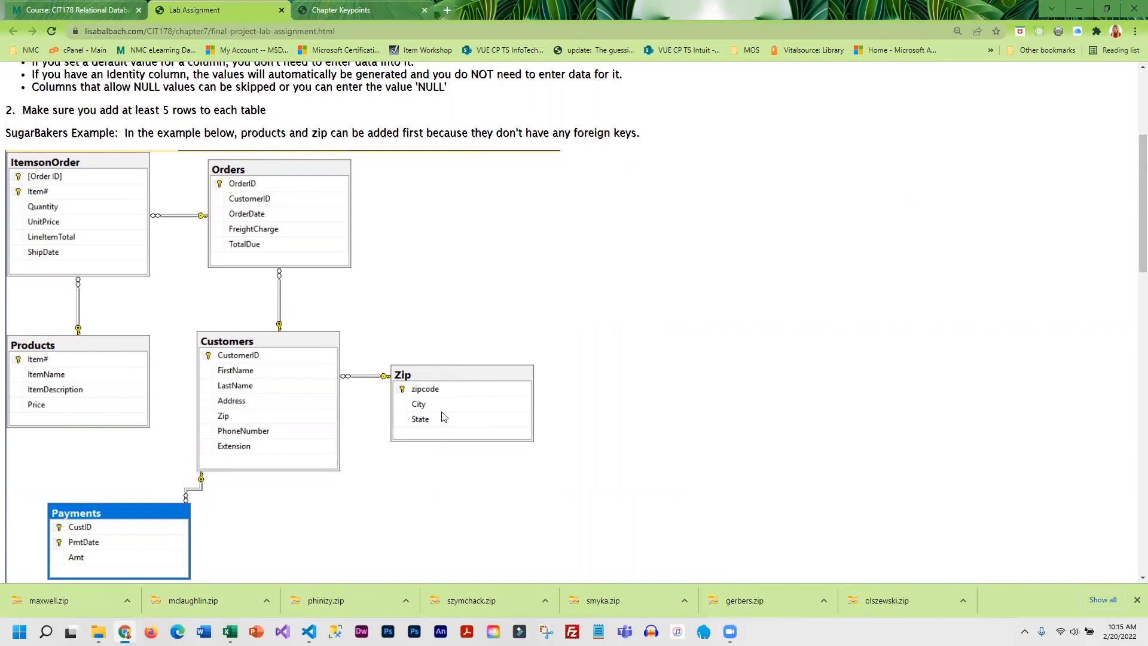
mouse_move(392, 396)
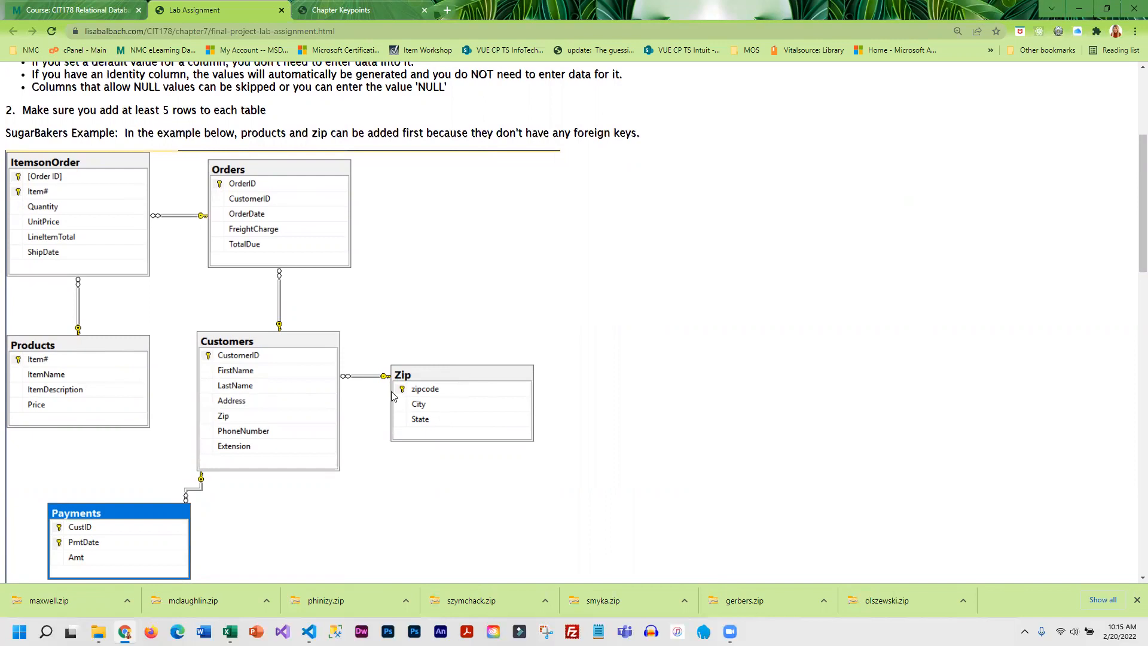
mouse_move(271, 351)
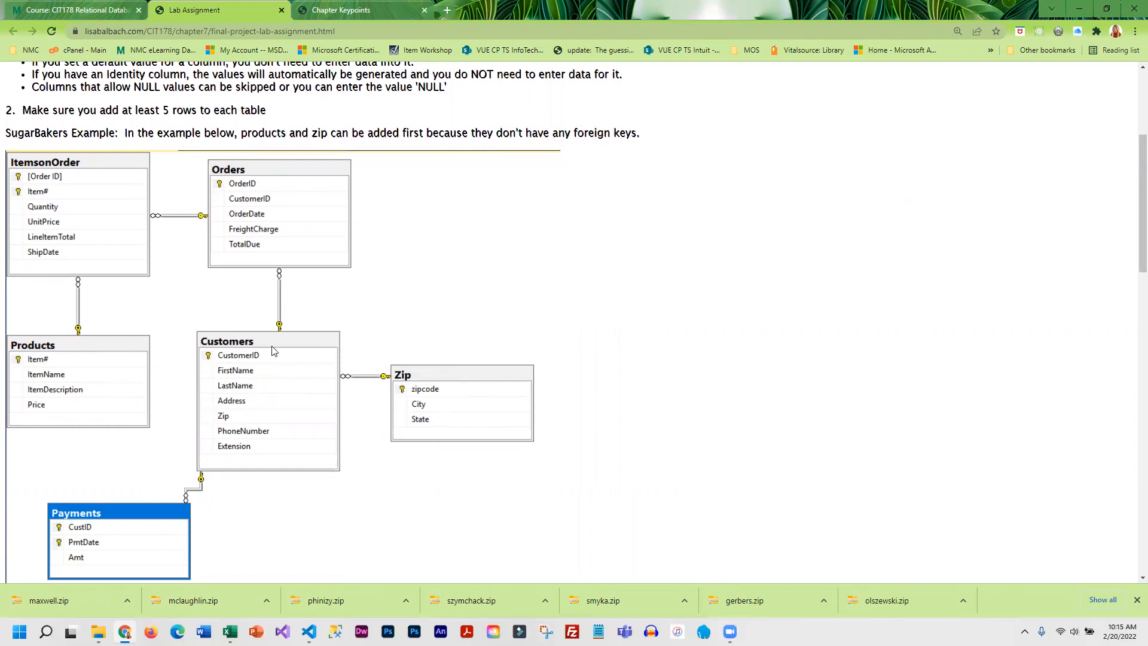
mouse_move(244, 414)
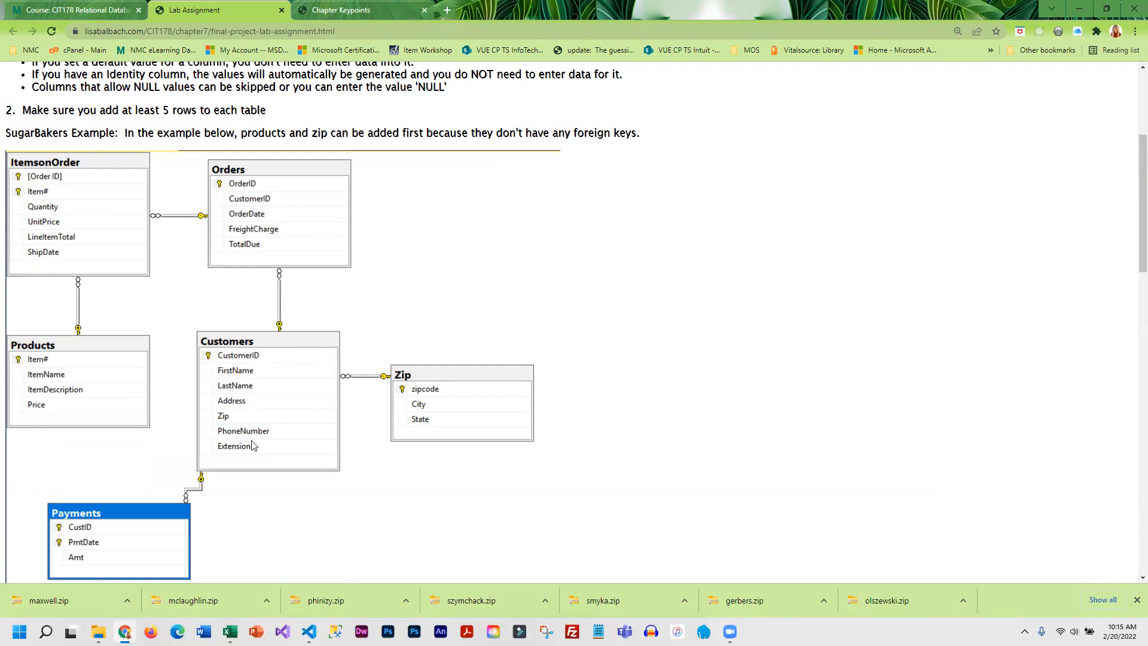
mouse_move(235, 422)
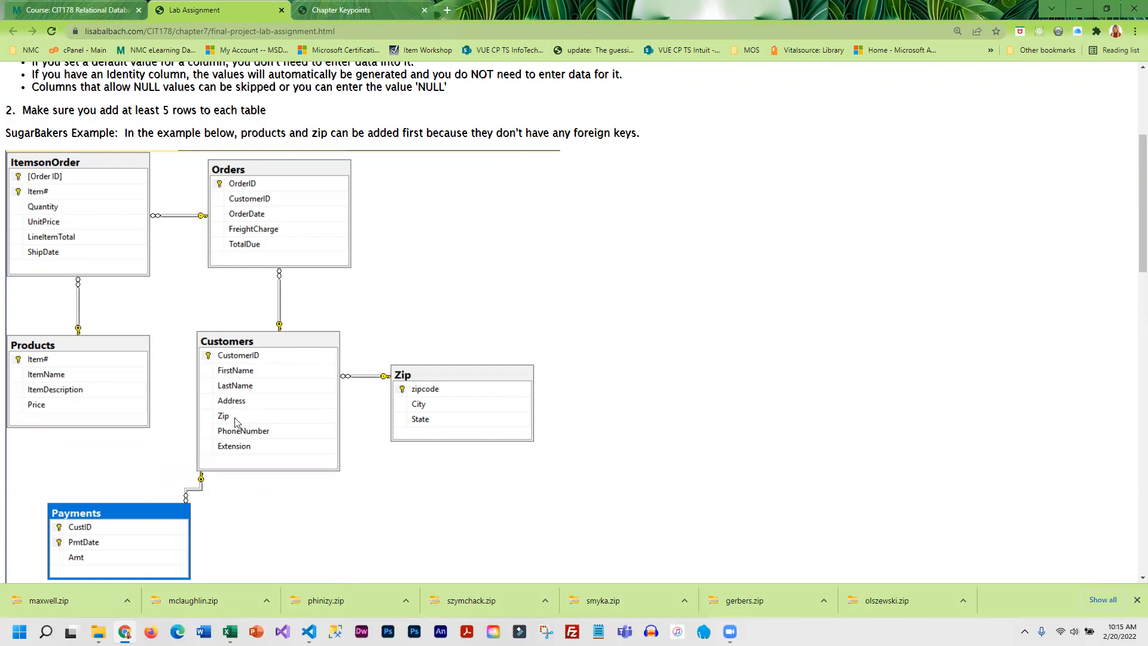
mouse_move(431, 383)
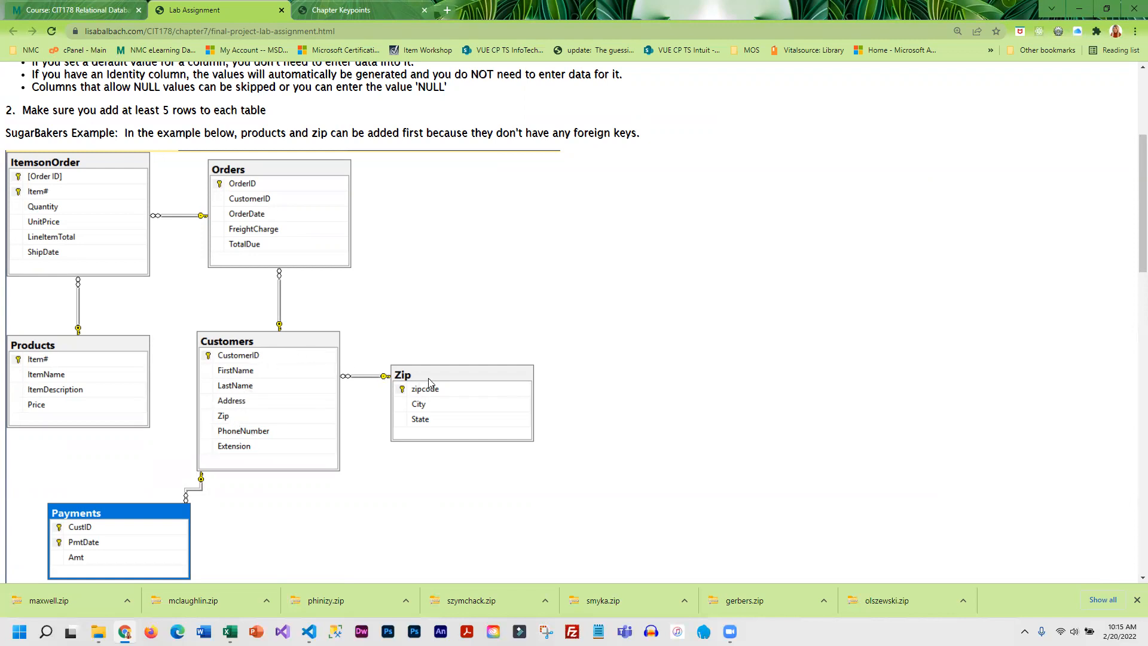
mouse_move(441, 430)
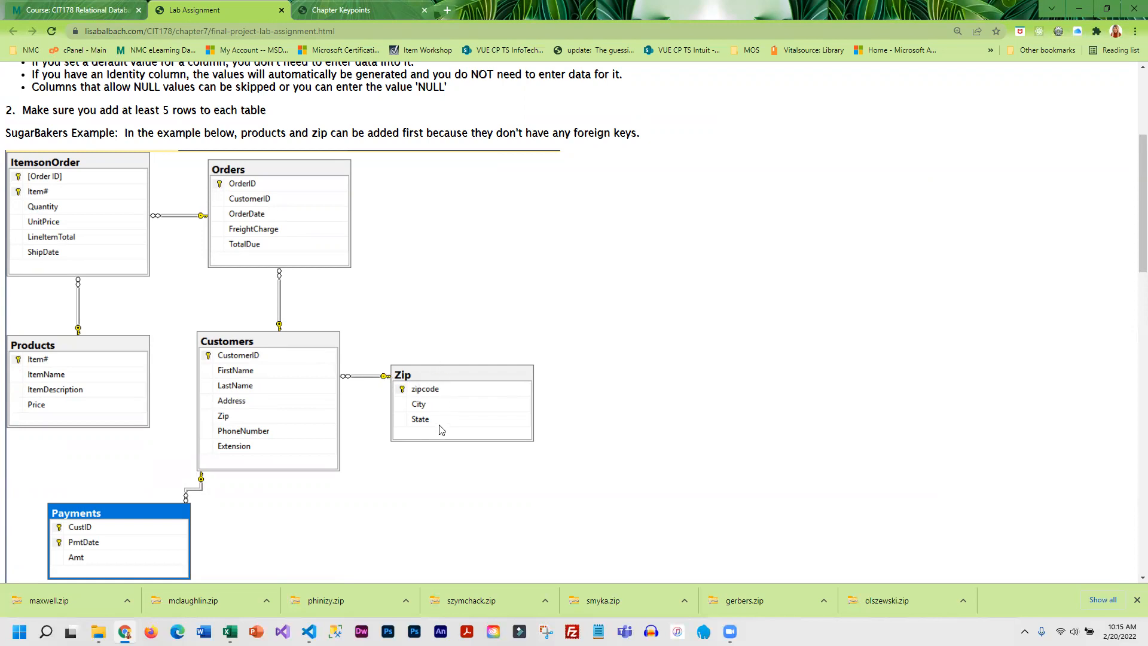
mouse_move(476, 408)
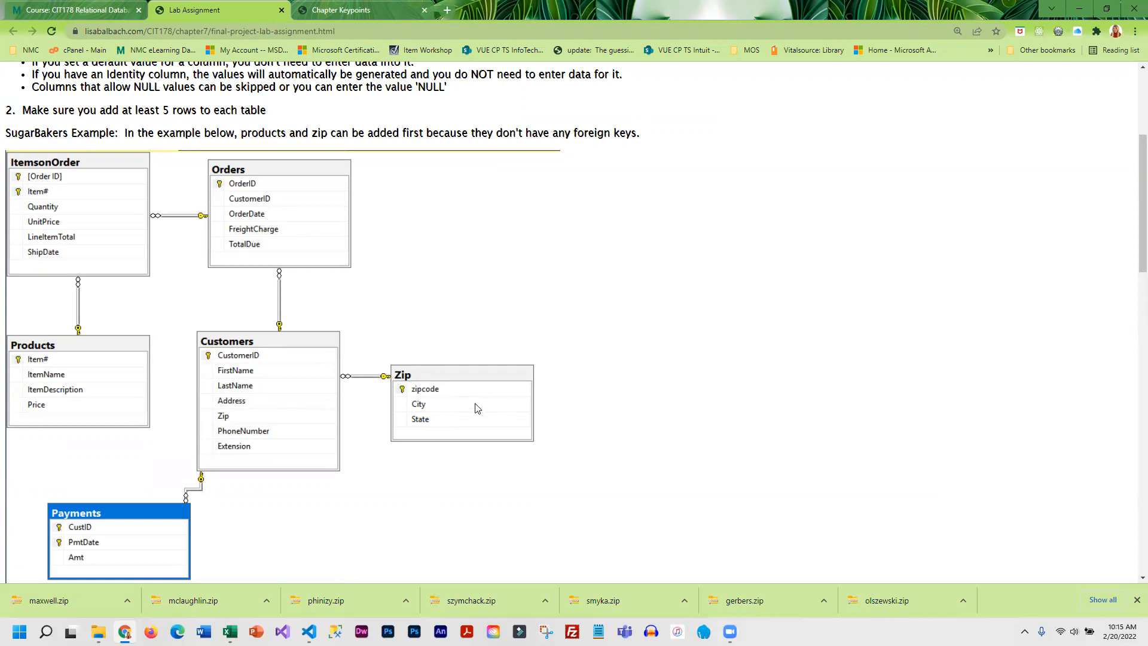
mouse_move(444, 405)
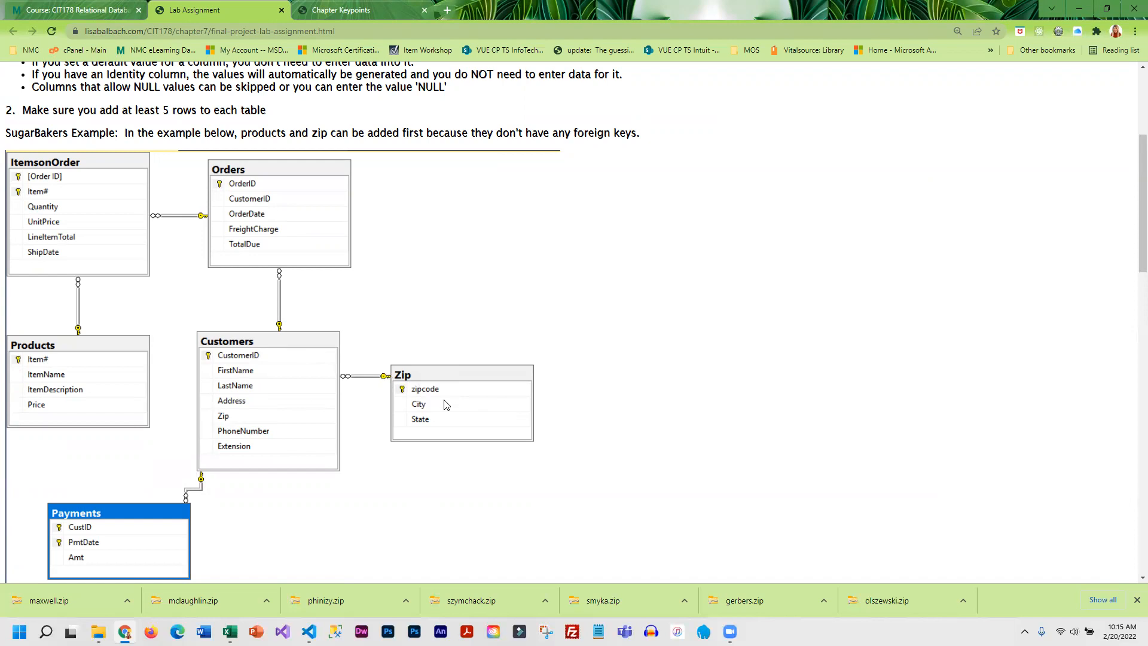
mouse_move(255, 394)
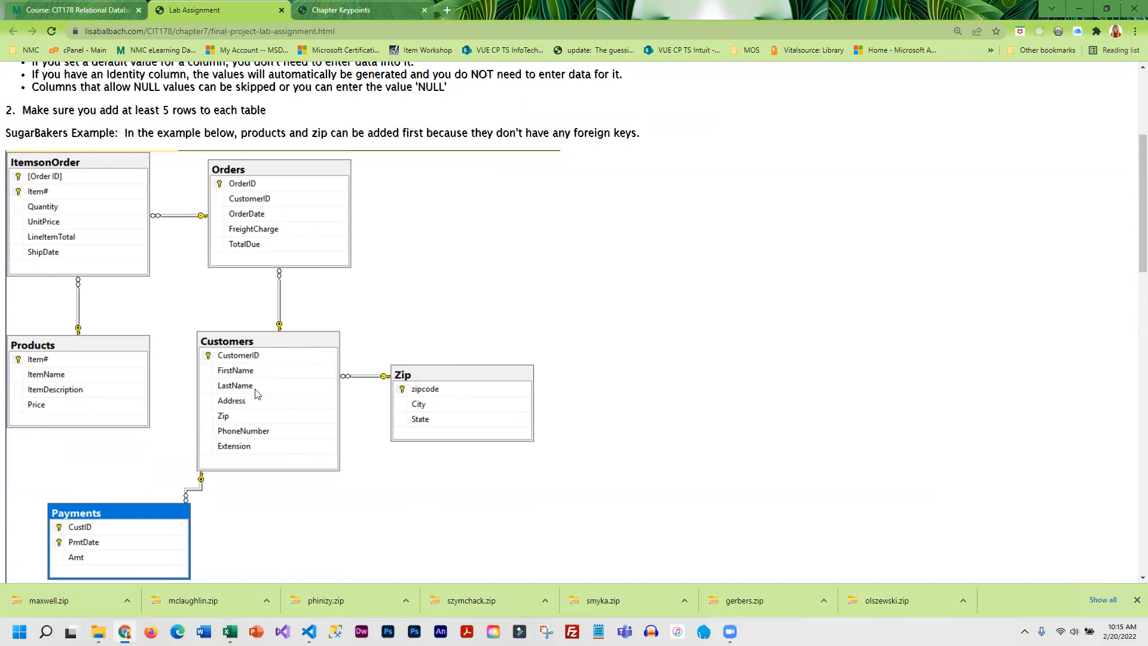
mouse_move(81, 326)
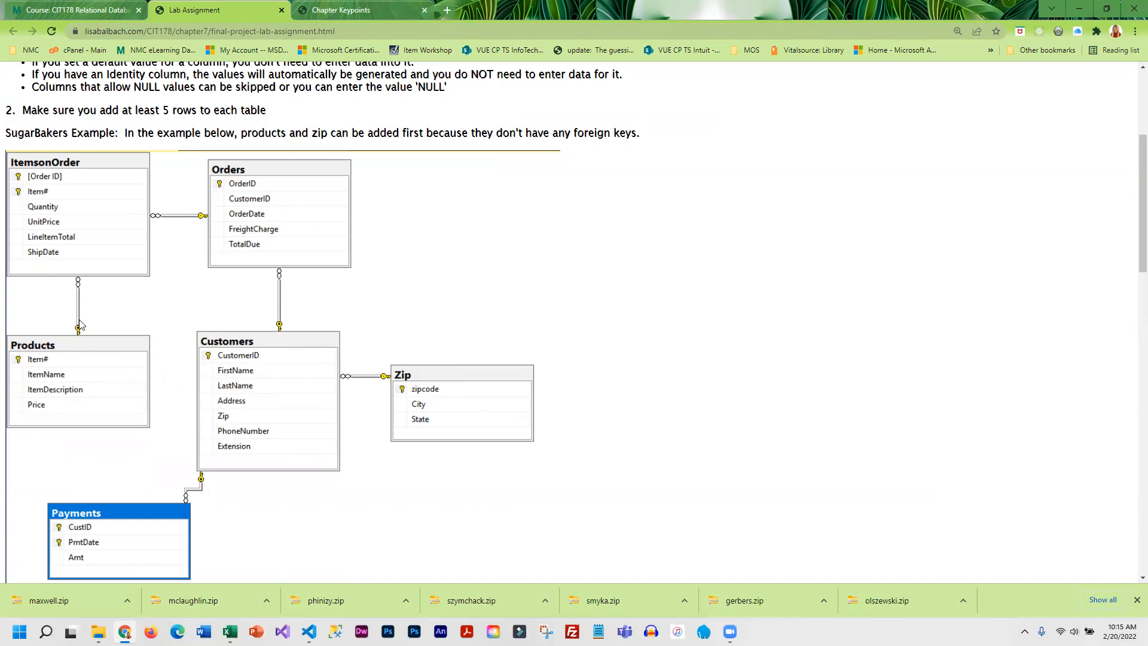
mouse_move(349, 397)
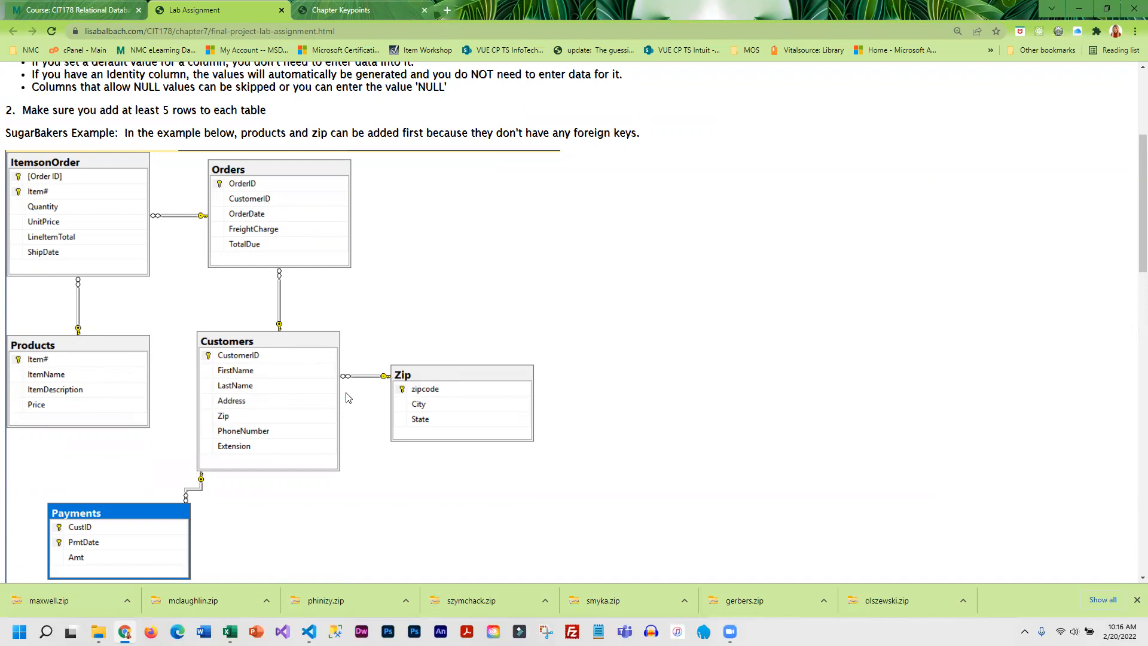
mouse_move(93, 400)
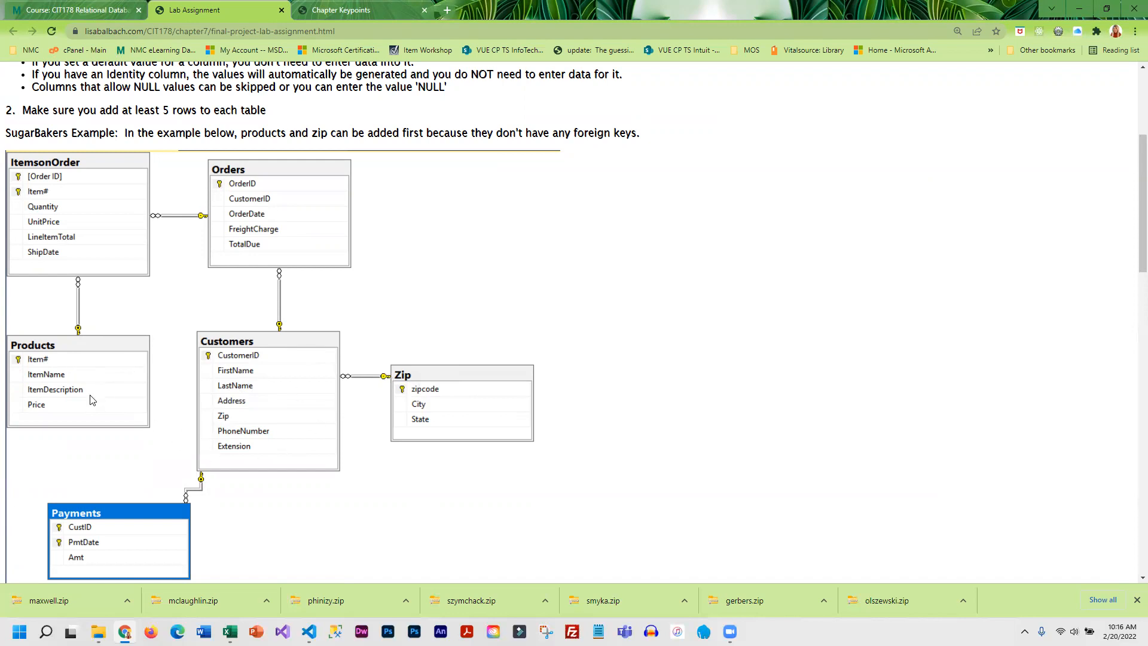
mouse_move(88, 402)
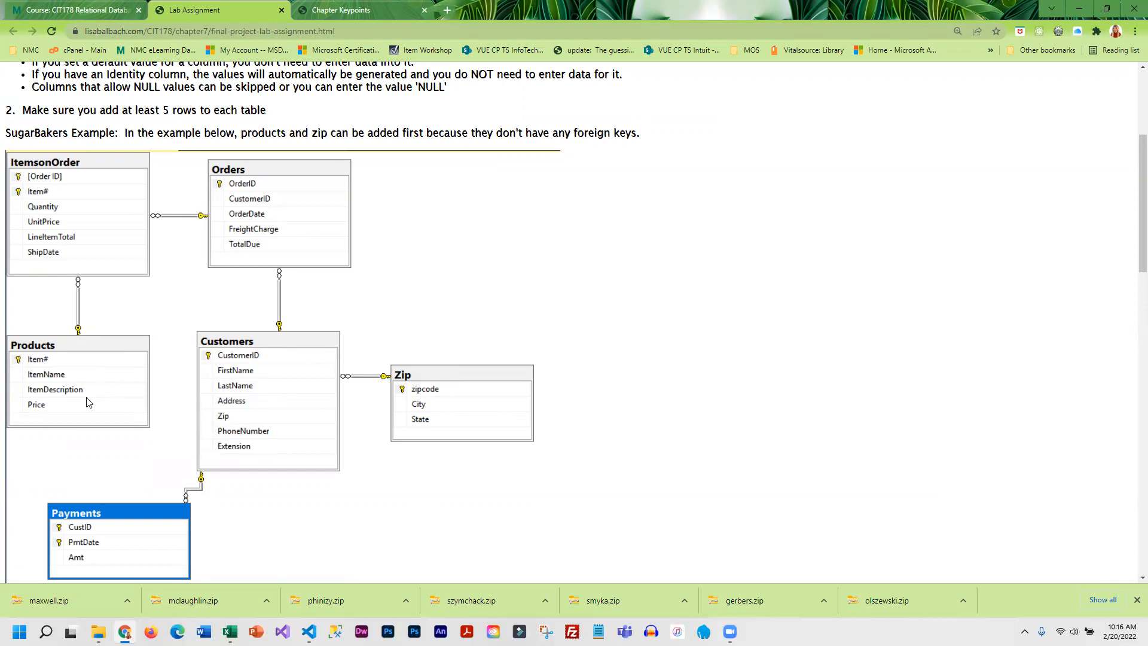
mouse_move(189, 317)
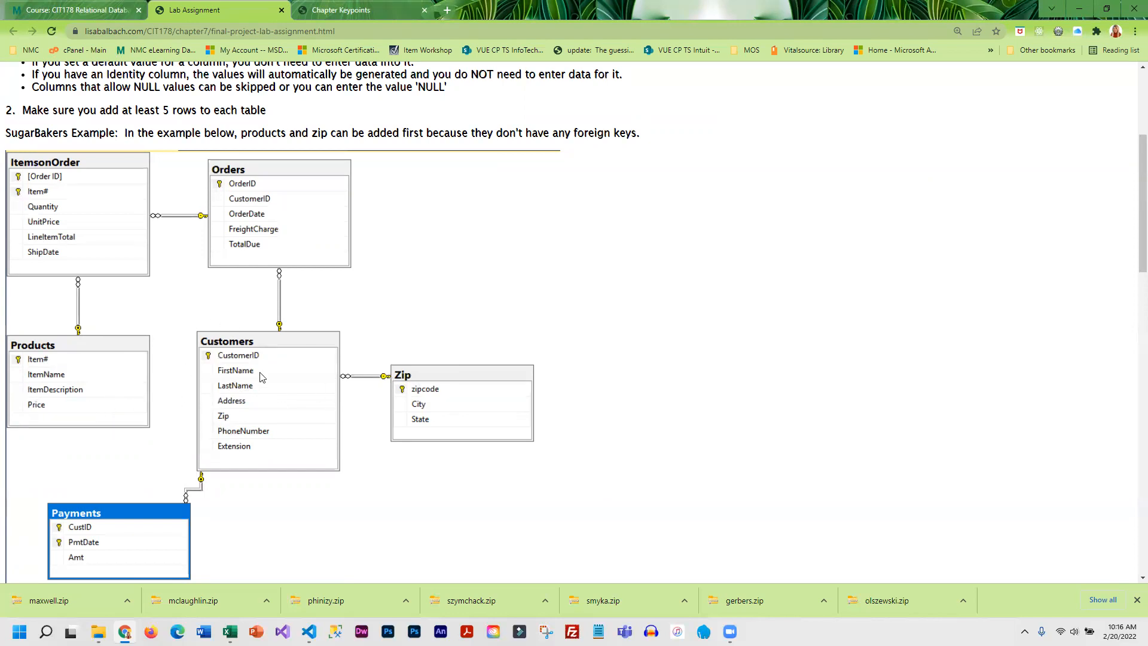
mouse_move(285, 352)
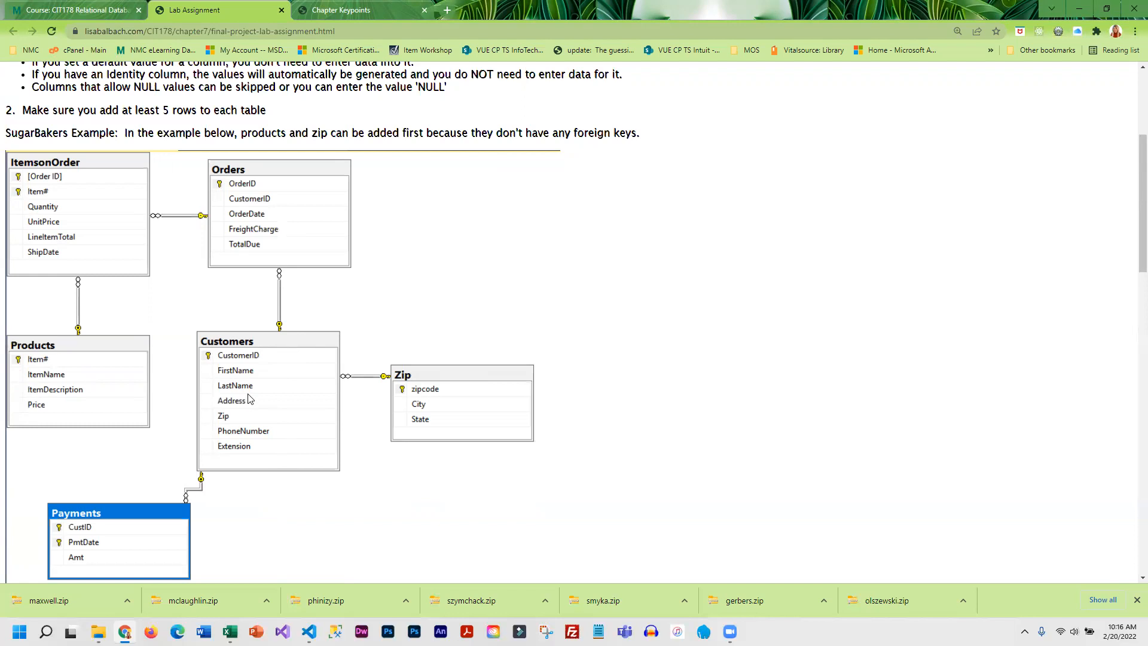
mouse_move(105, 522)
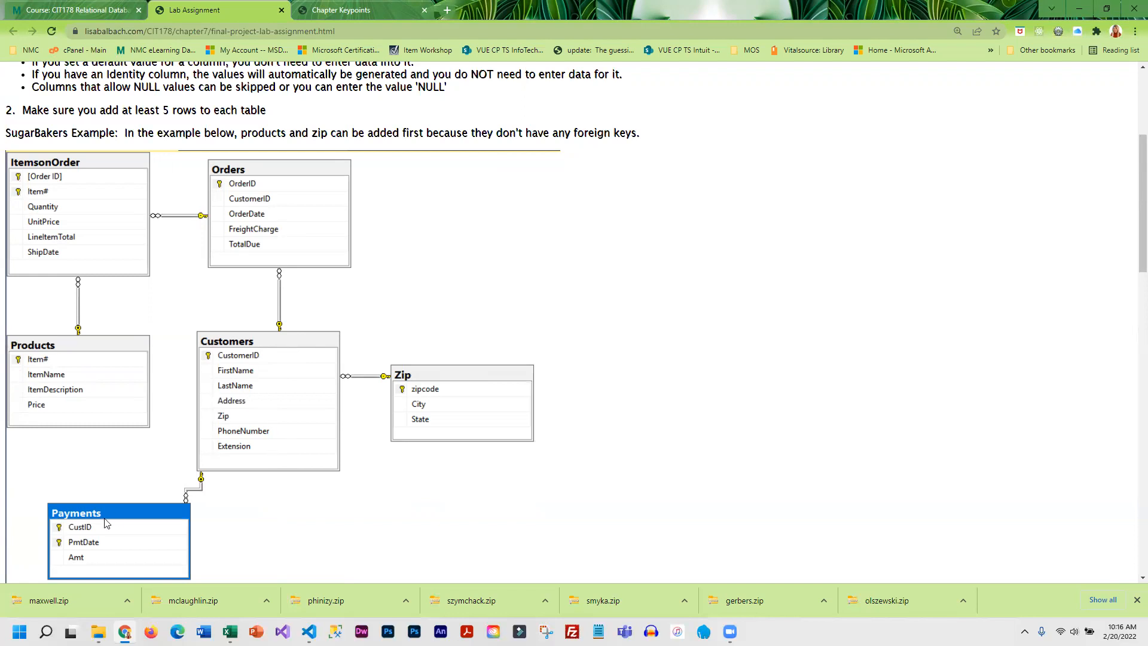
mouse_move(264, 404)
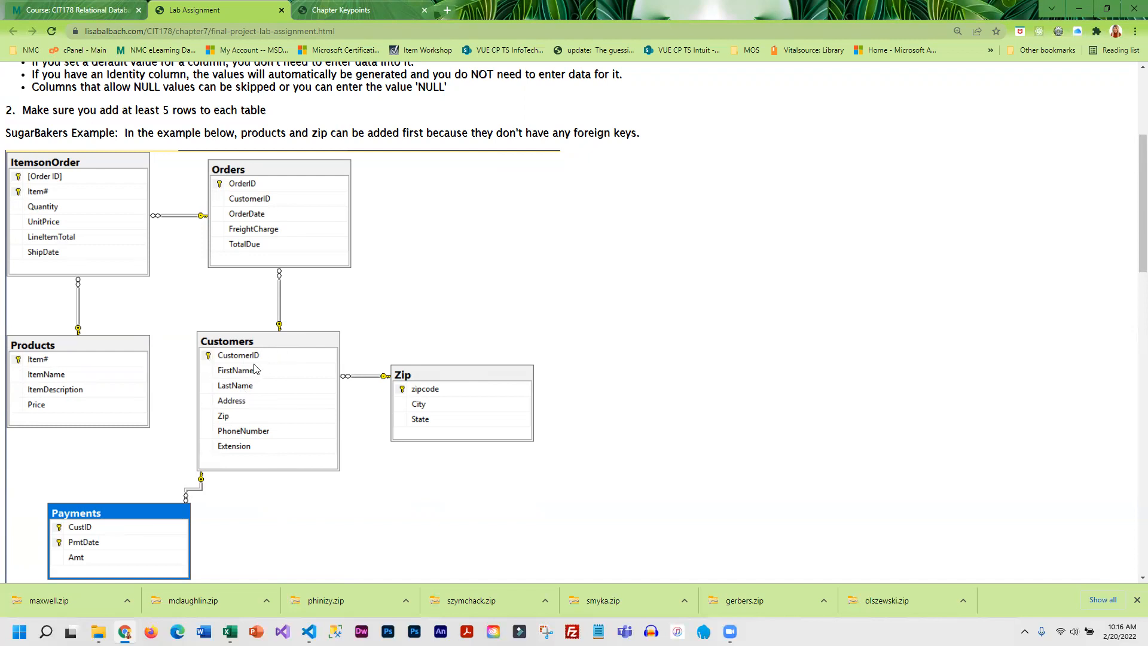
mouse_move(291, 176)
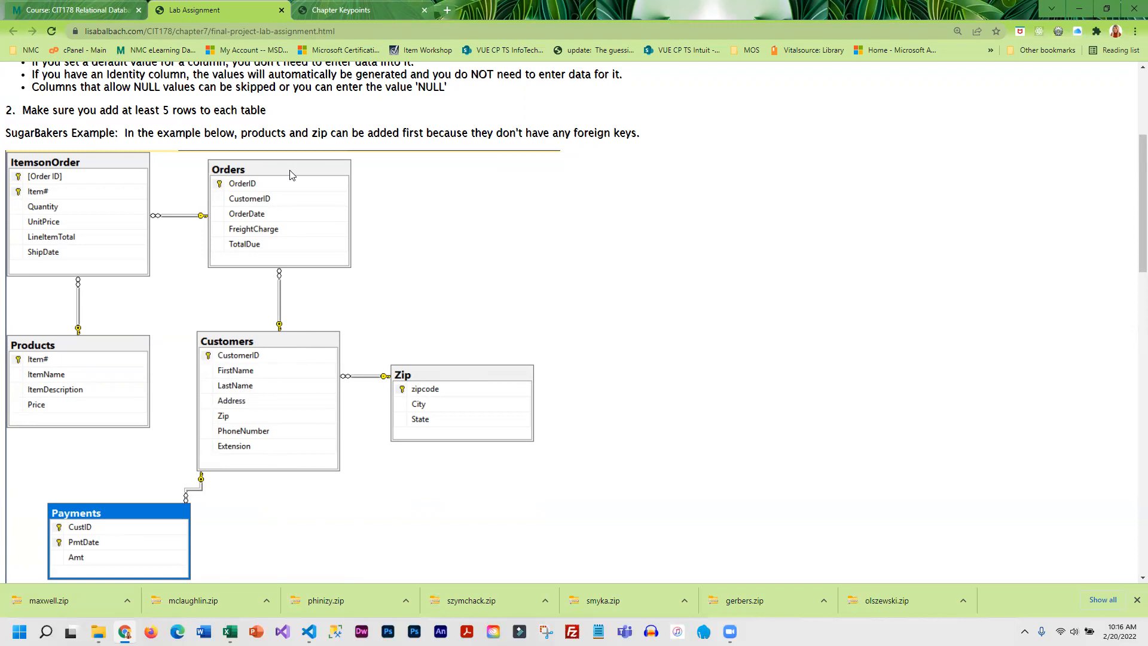
mouse_move(264, 205)
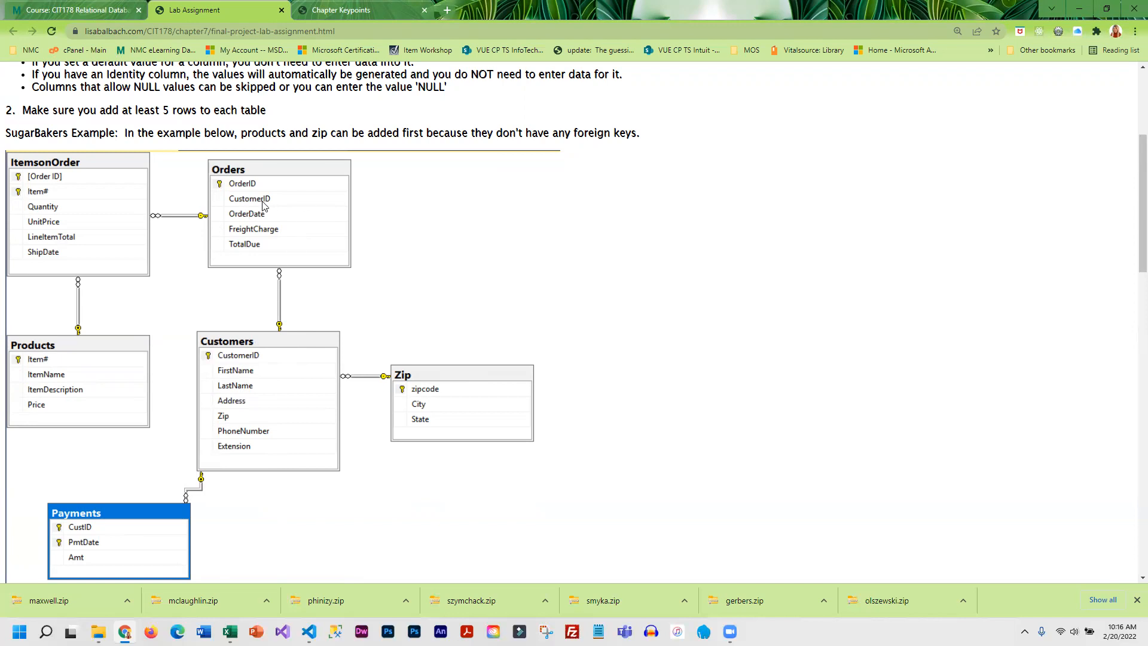
mouse_move(291, 198)
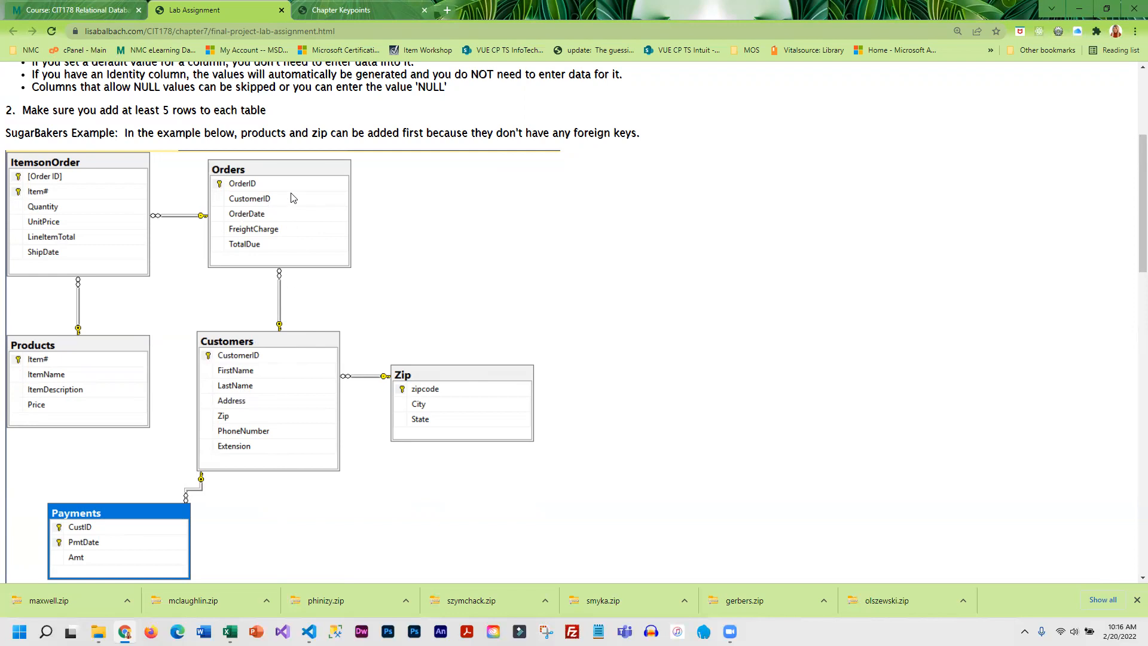
mouse_move(238, 189)
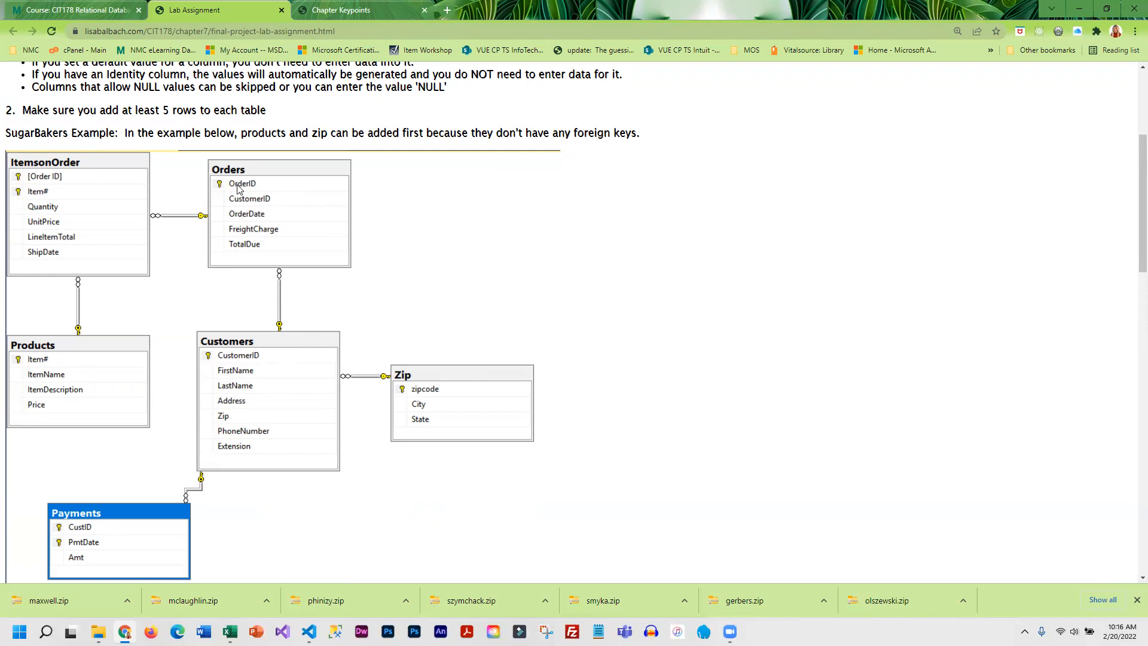
mouse_move(284, 386)
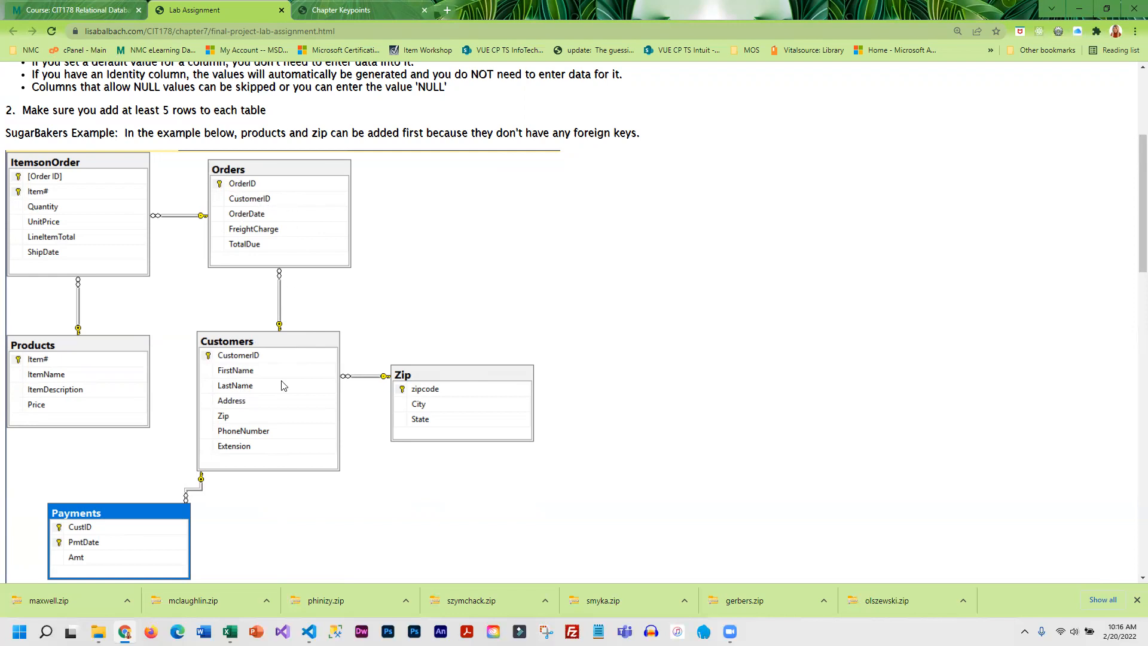
mouse_move(227, 358)
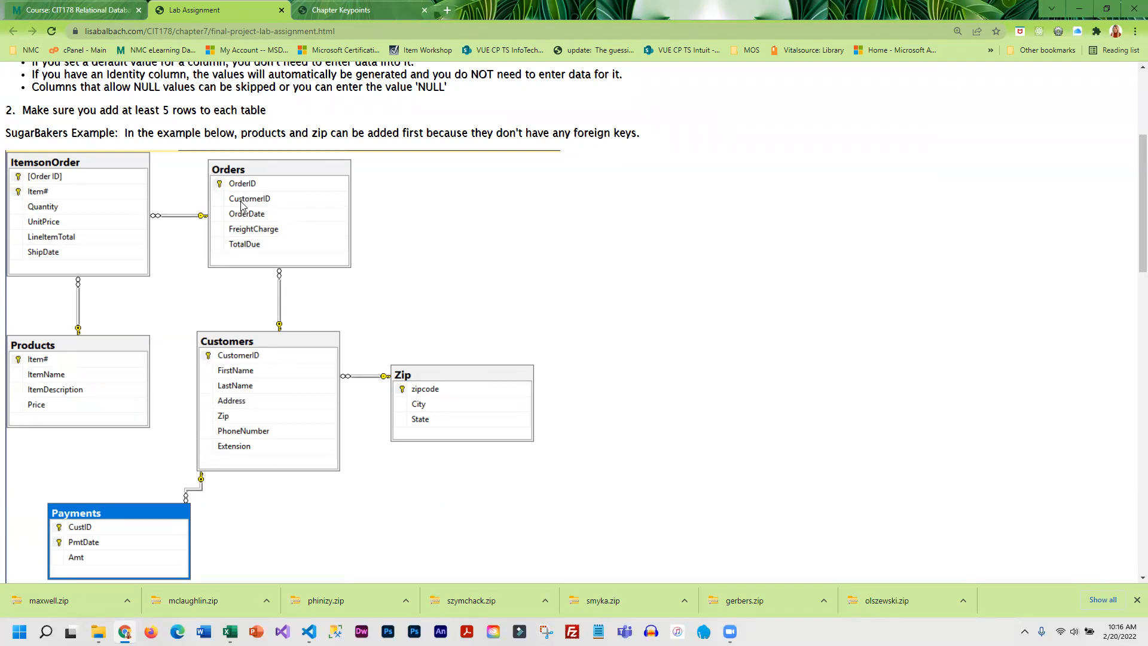
mouse_move(252, 359)
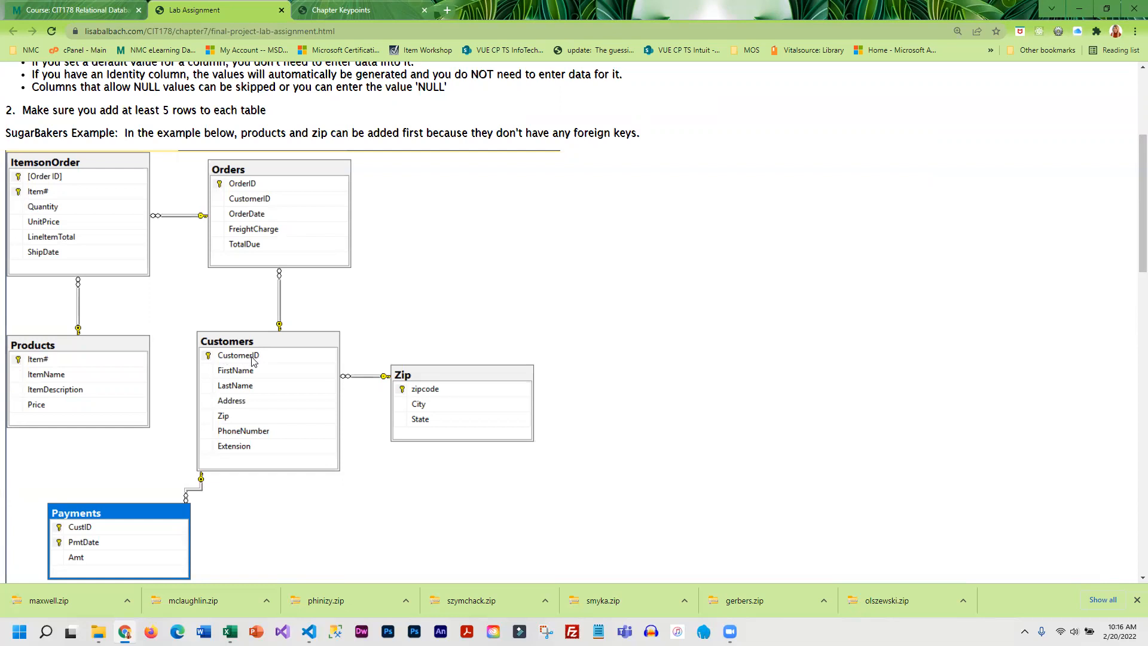
mouse_move(401, 166)
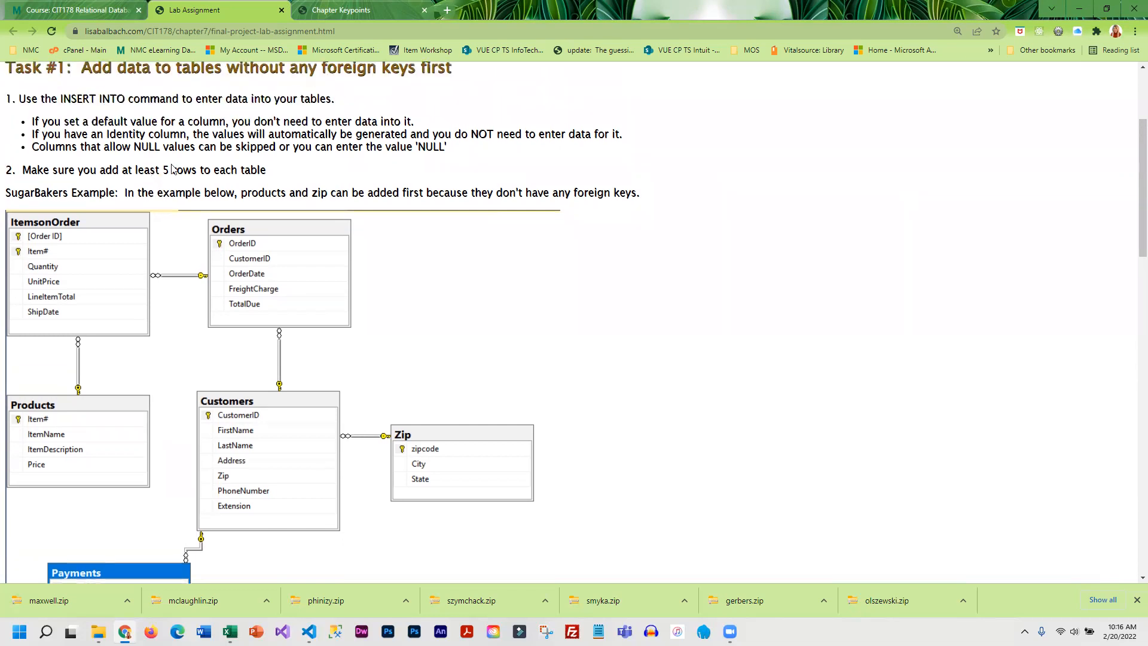
mouse_move(260, 167)
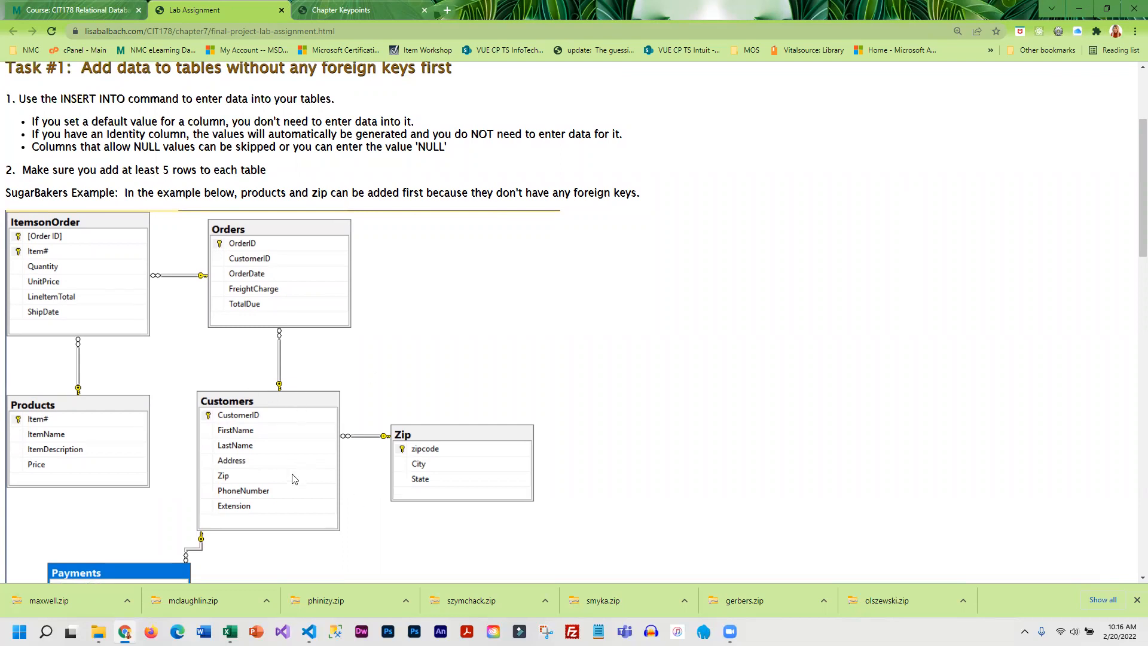
mouse_move(186, 459)
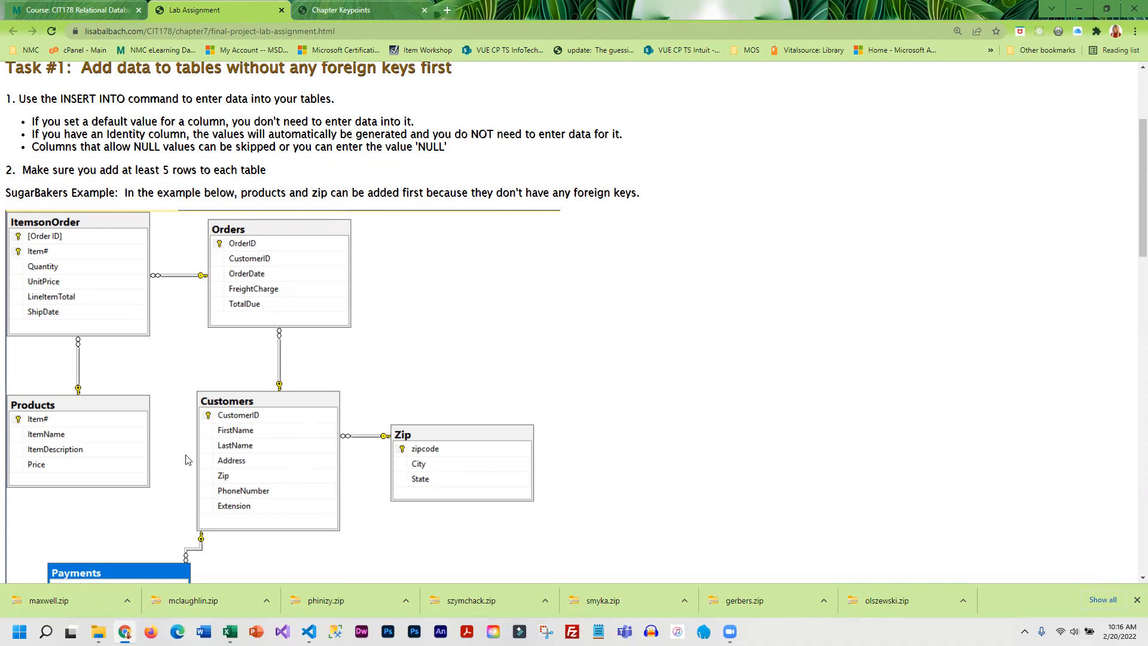
mouse_move(222, 438)
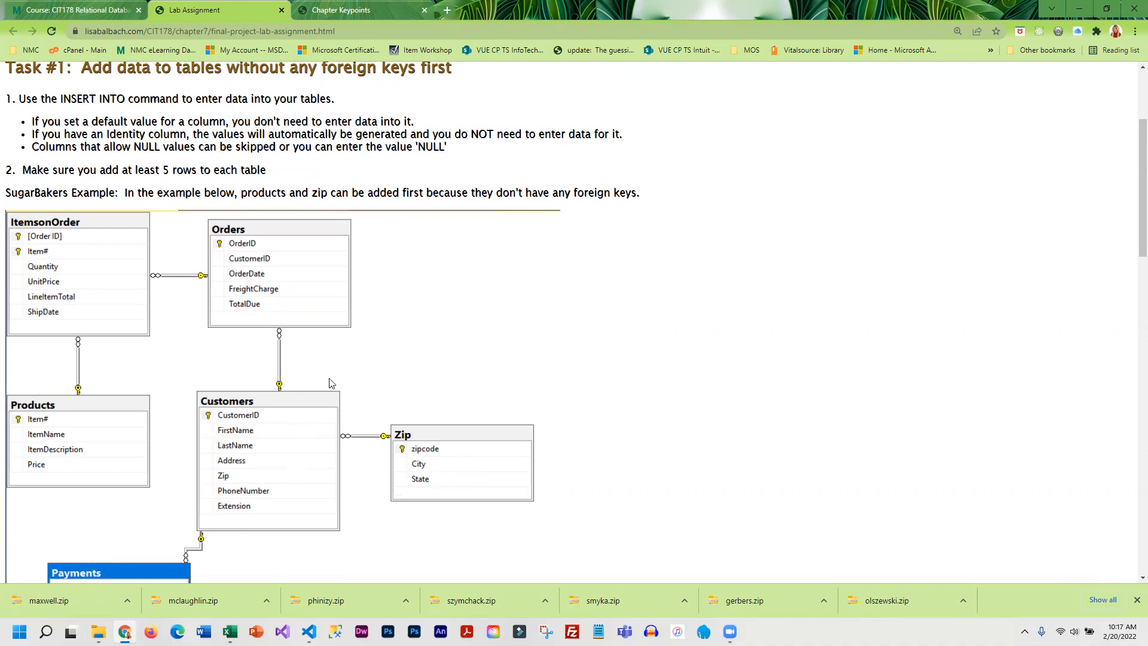
Step: Return to the Moodle course page and scroll to Week 7's Chapter 7 and Term Project sections
click(73, 10)
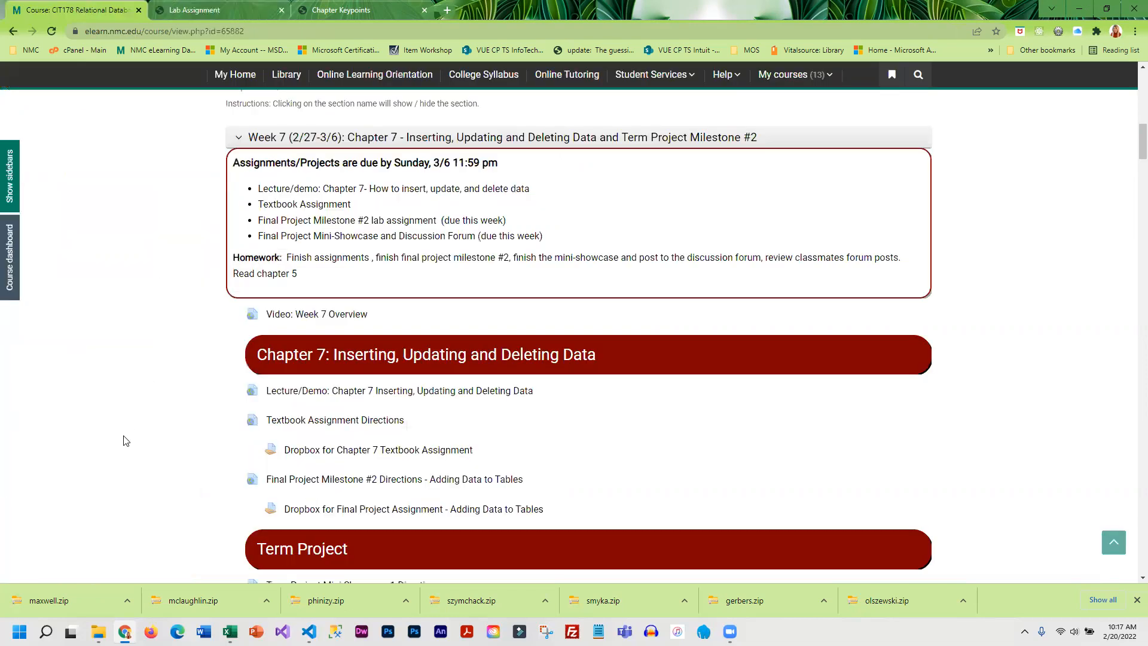
scroll(down, 3)
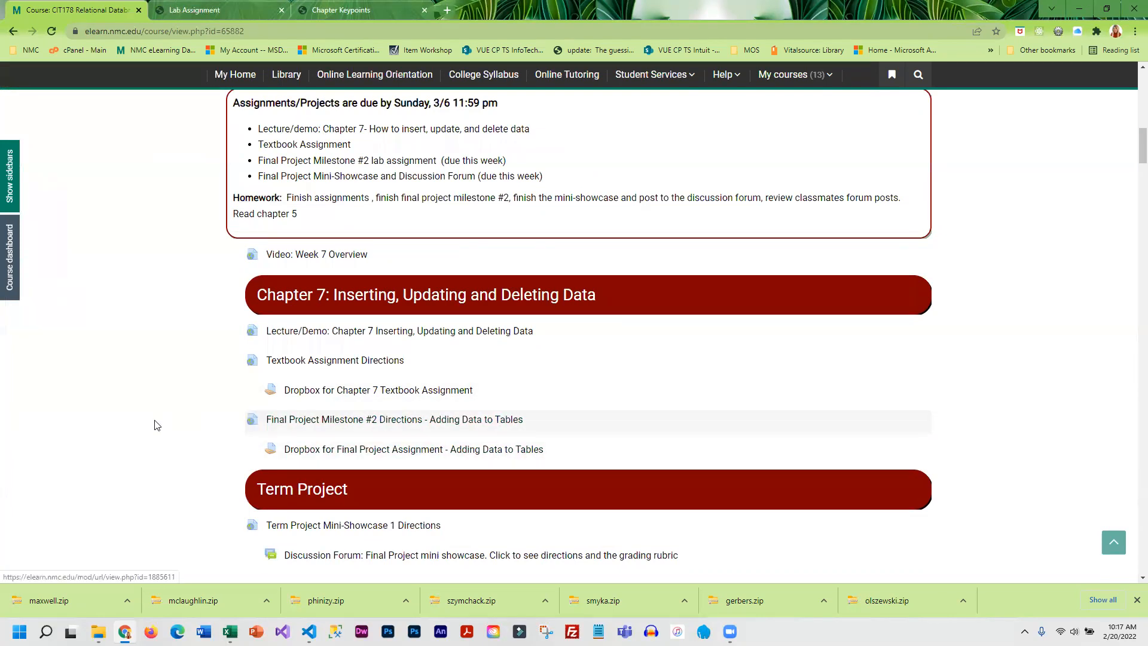
scroll(down, 3)
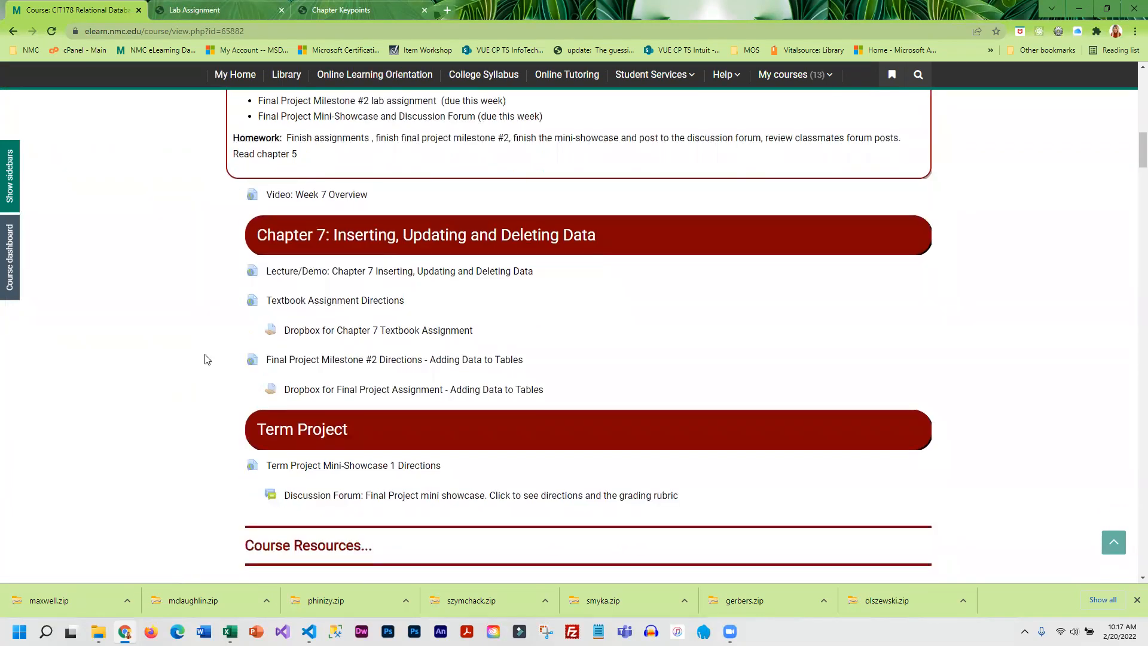
mouse_move(381, 360)
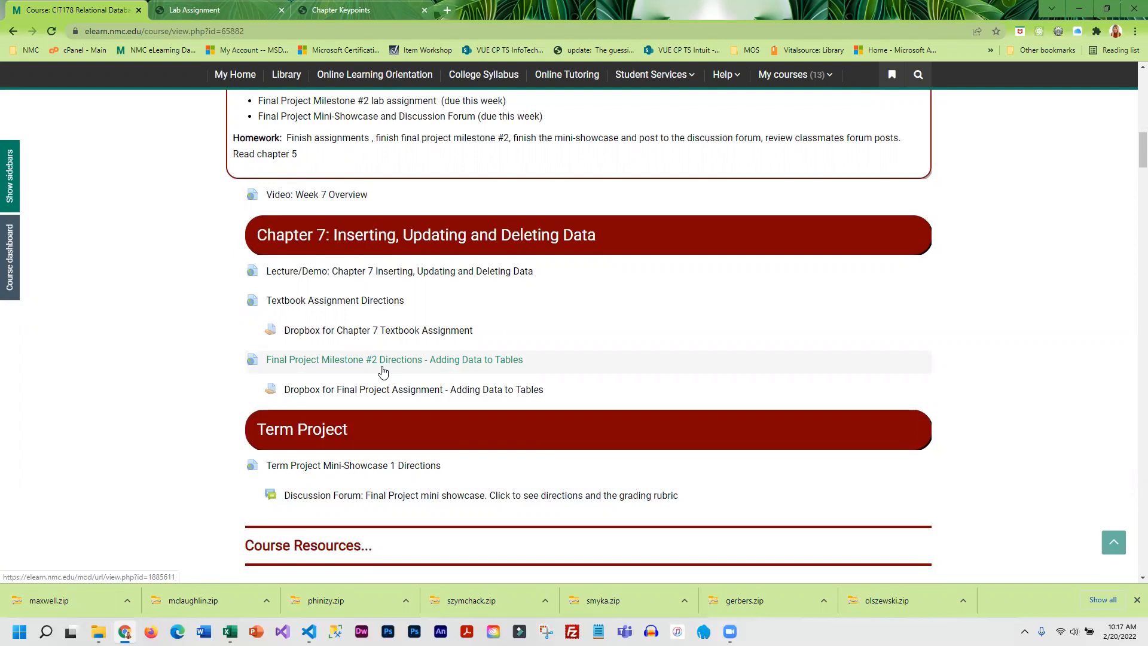
mouse_move(384, 375)
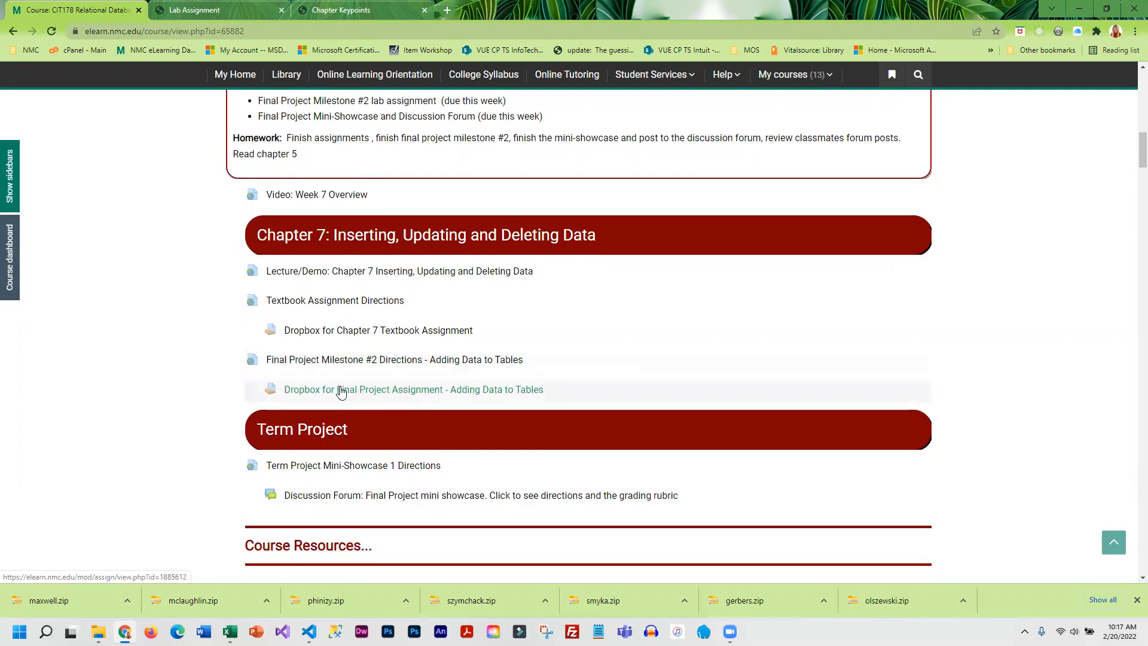
mouse_move(370, 394)
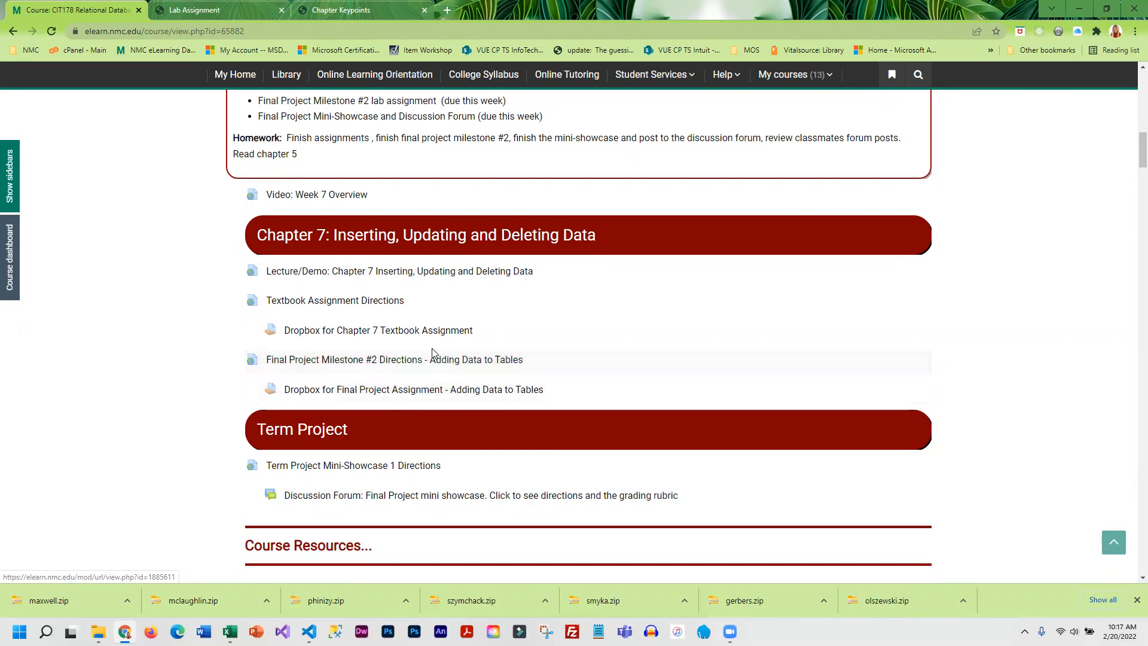
mouse_move(375, 330)
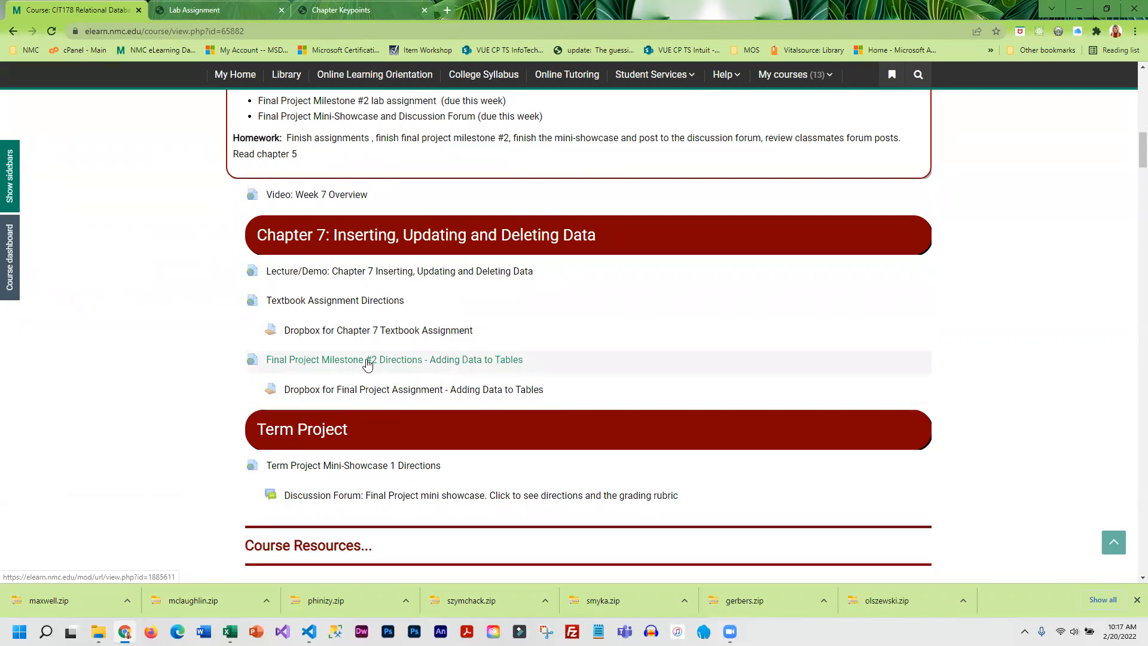
Step: Review Milestone #2 Task #4 SQL export steps and scoring rubric, then return to Term Project section
click(395, 359)
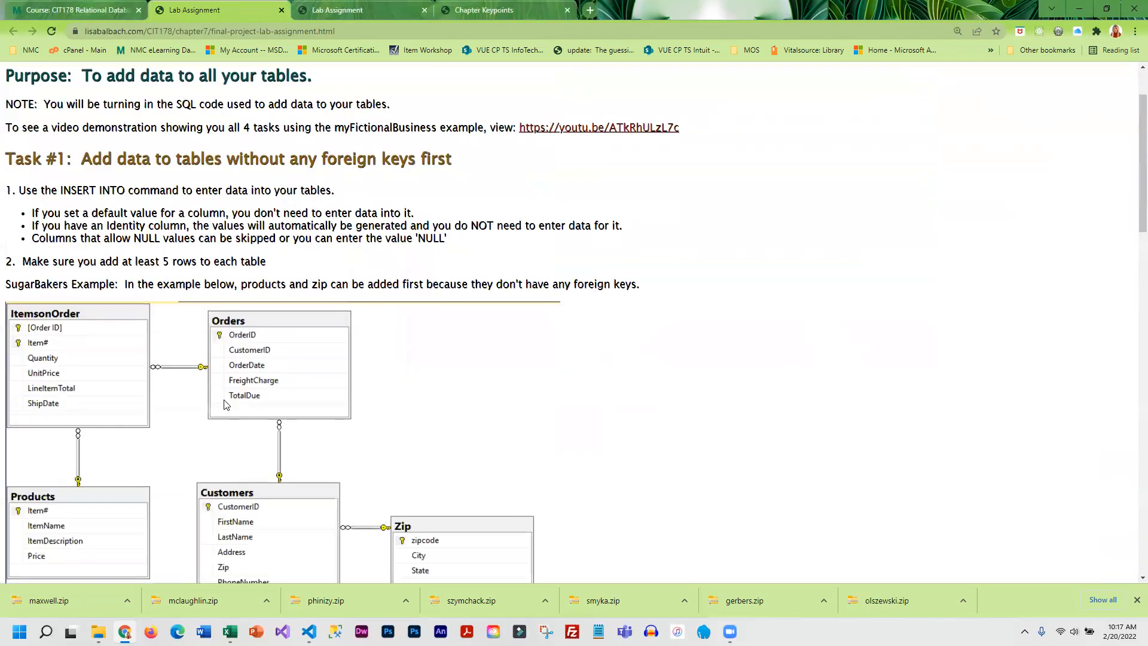
scroll(down, 3)
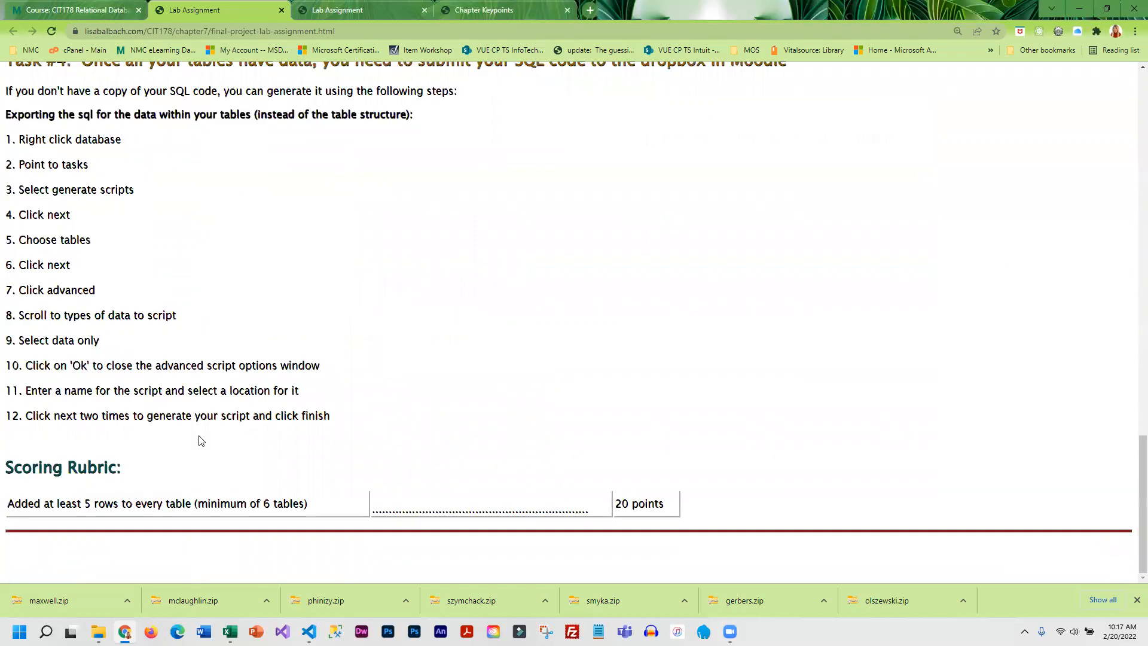
scroll(up, 3)
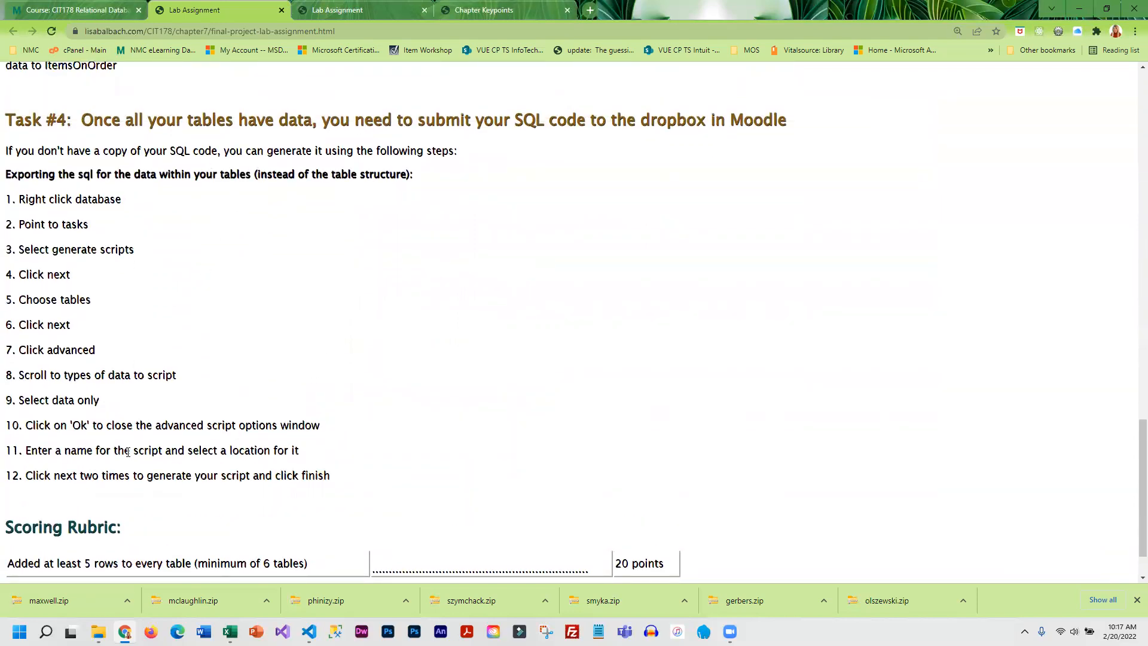
mouse_move(156, 421)
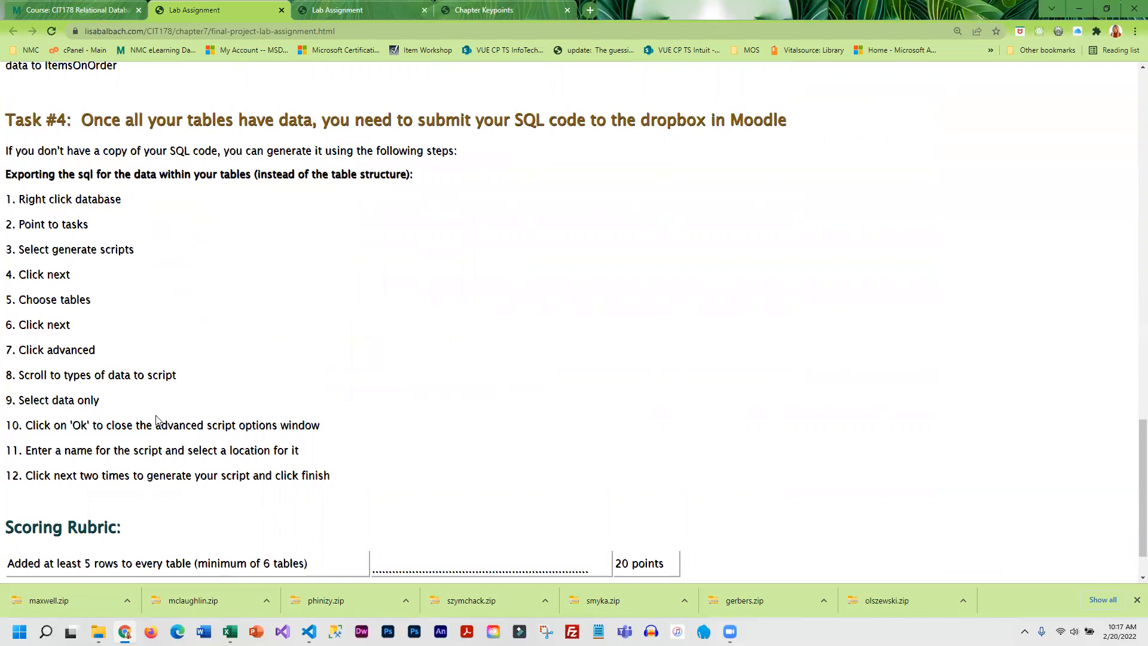
scroll(up, 3)
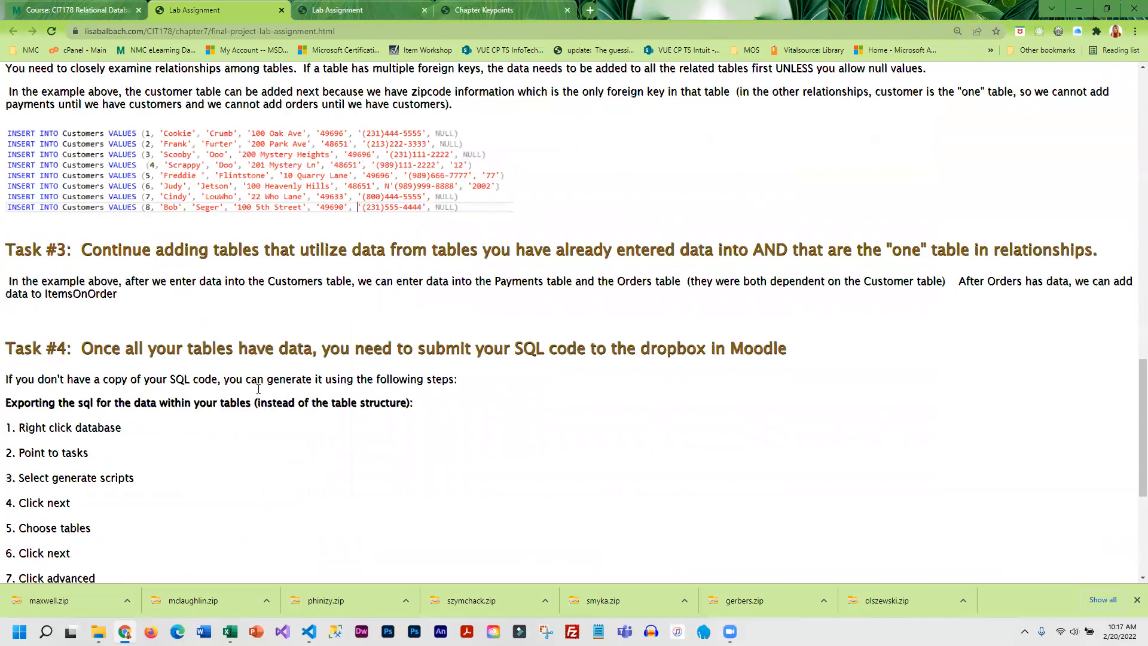
scroll(down, 3)
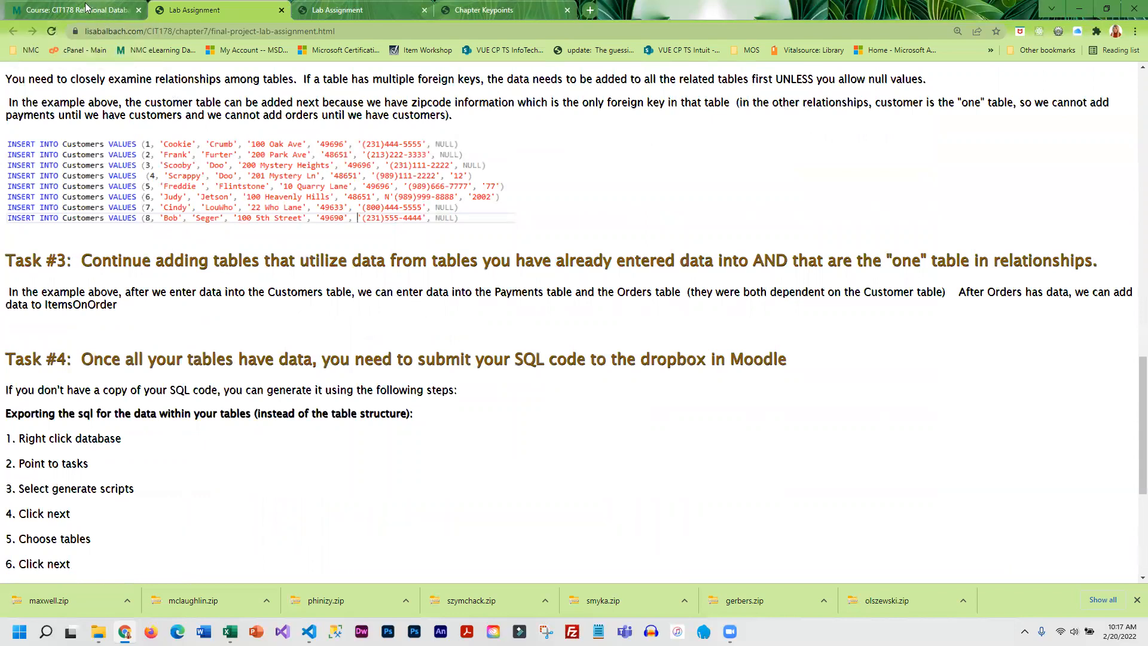
click(73, 9)
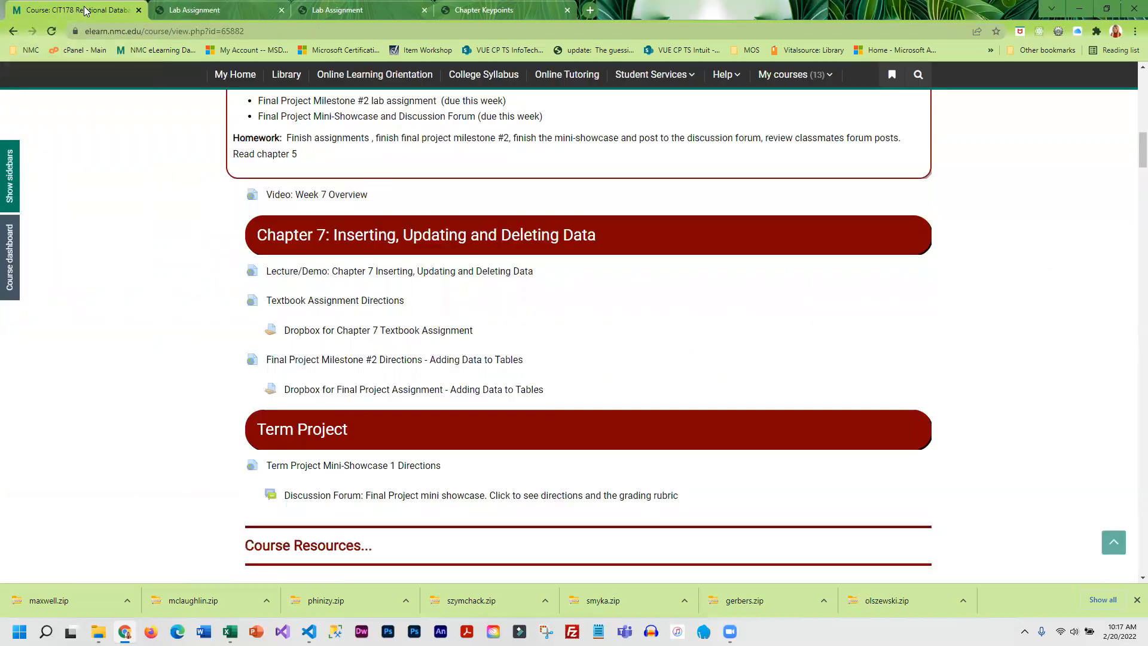
scroll(down, 3)
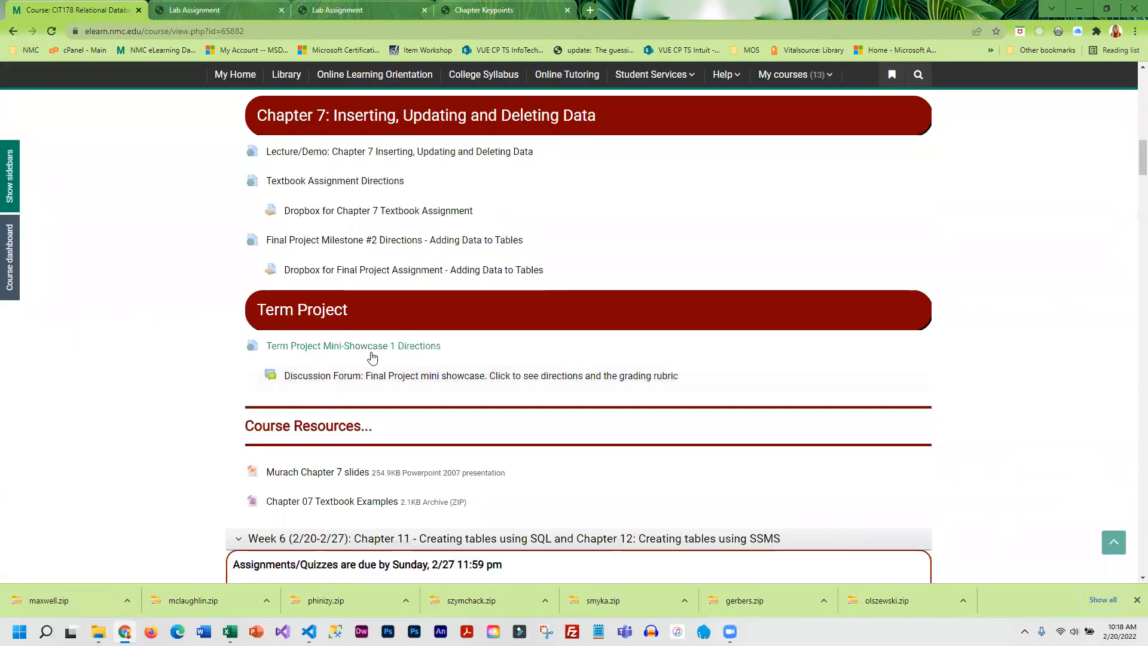
click(353, 346)
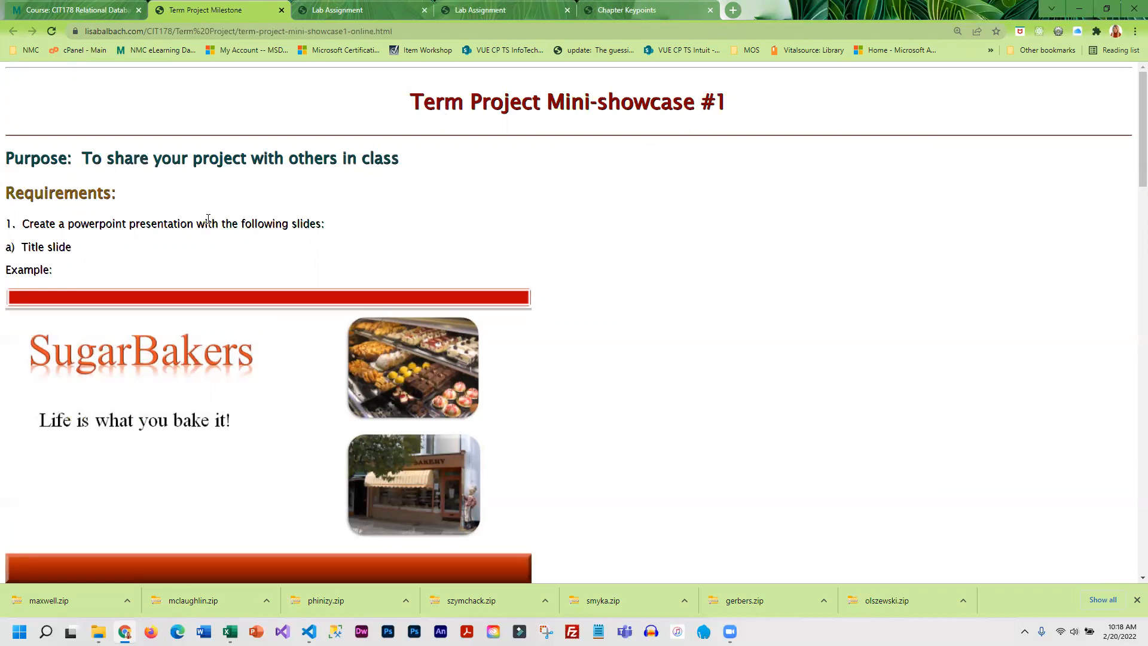
scroll(down, 3)
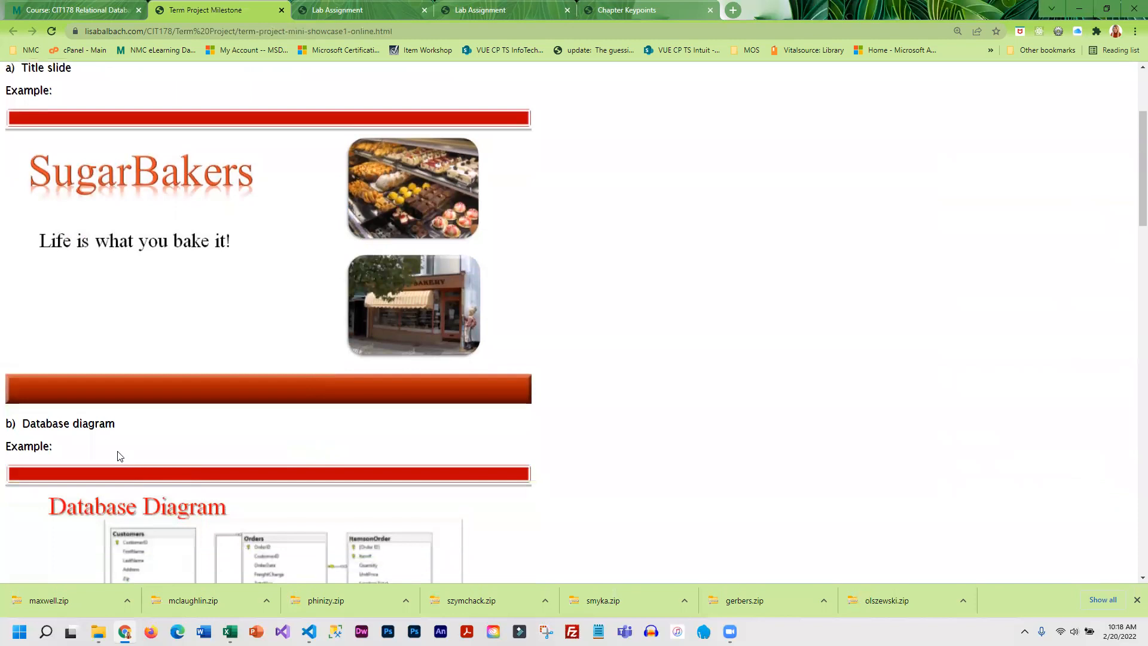
scroll(down, 3)
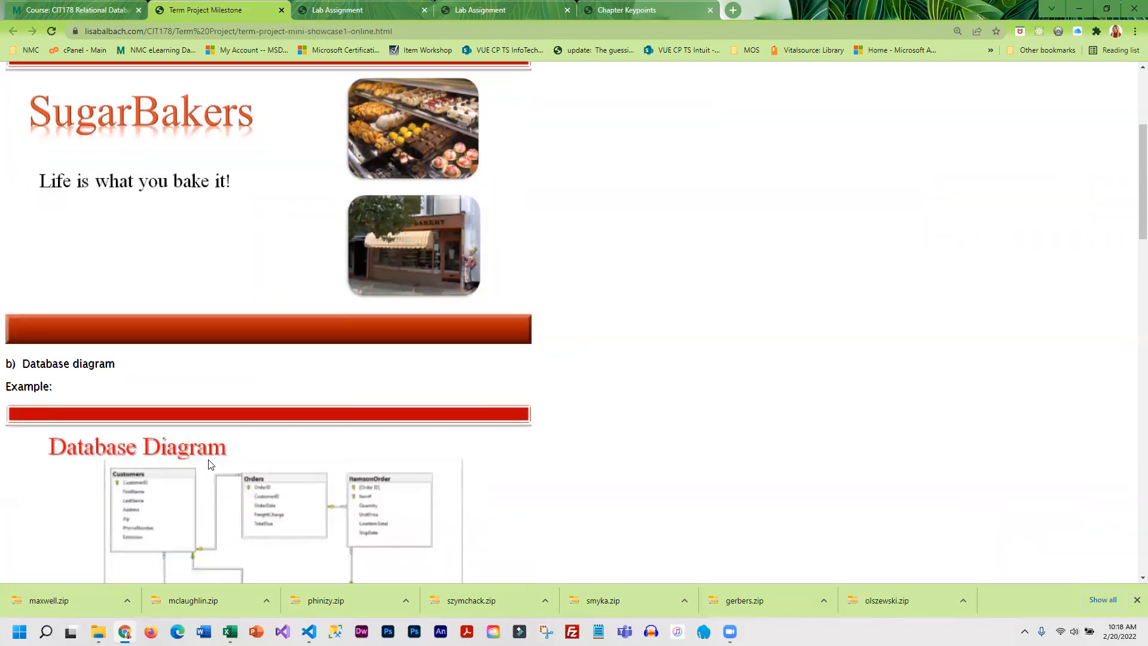
scroll(down, 3)
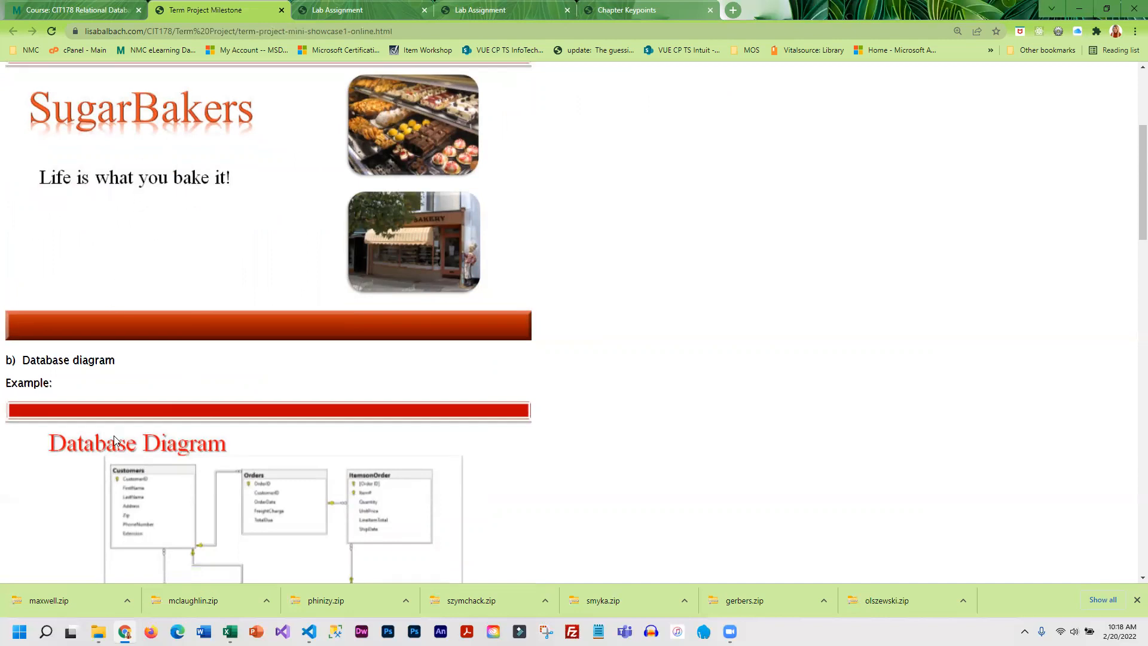
scroll(down, 3)
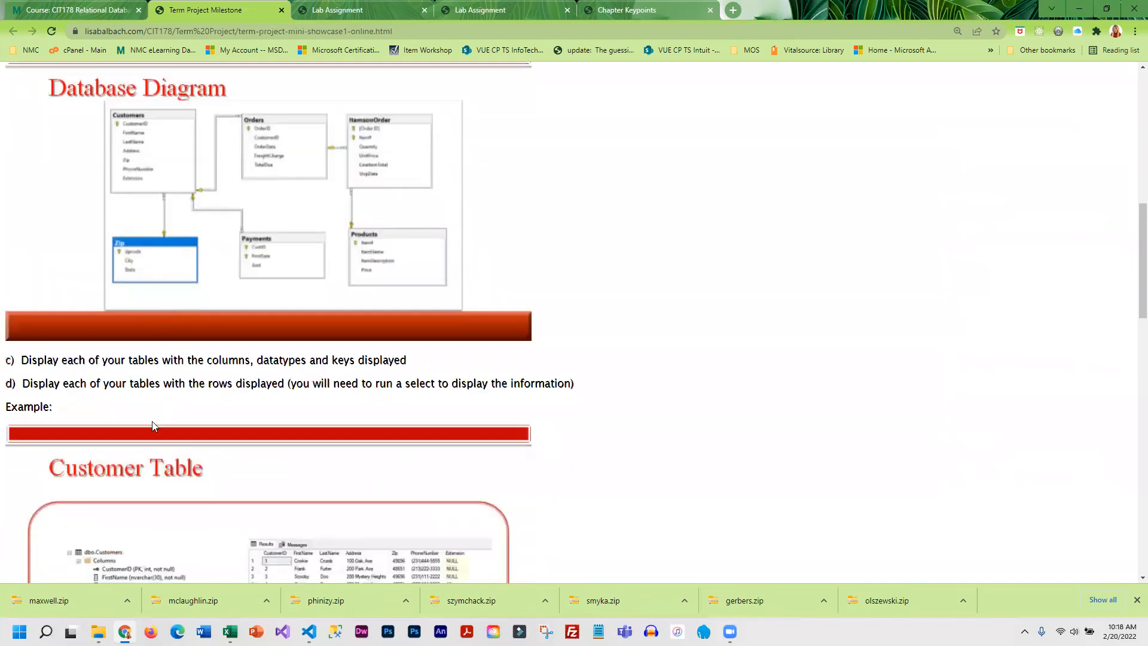
scroll(down, 3)
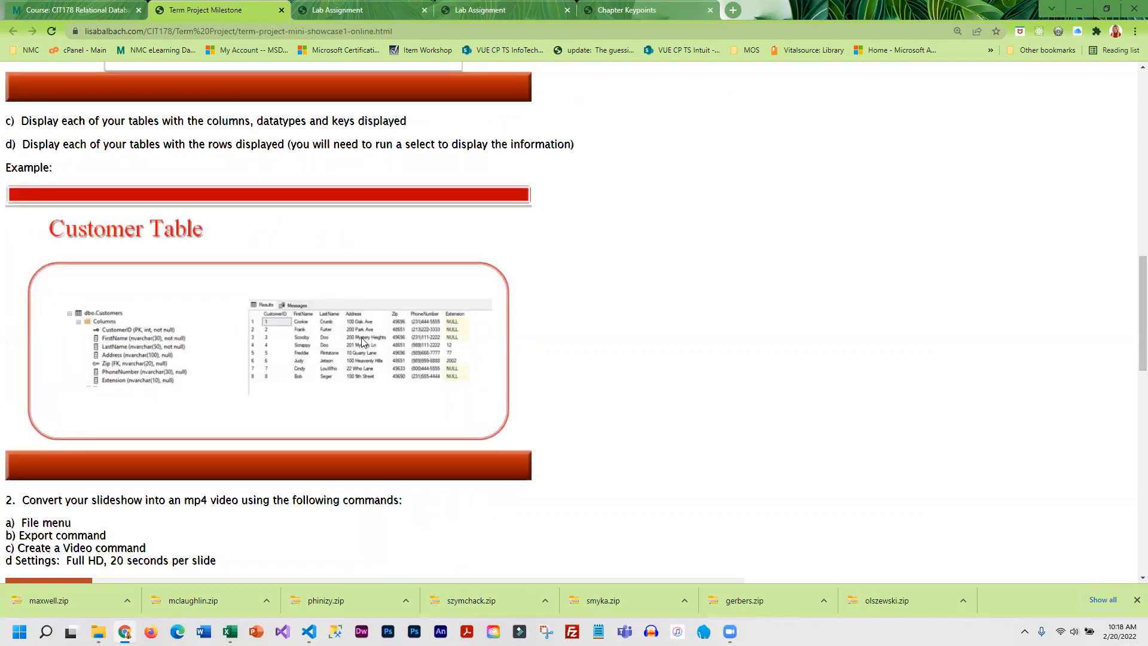
scroll(down, 3)
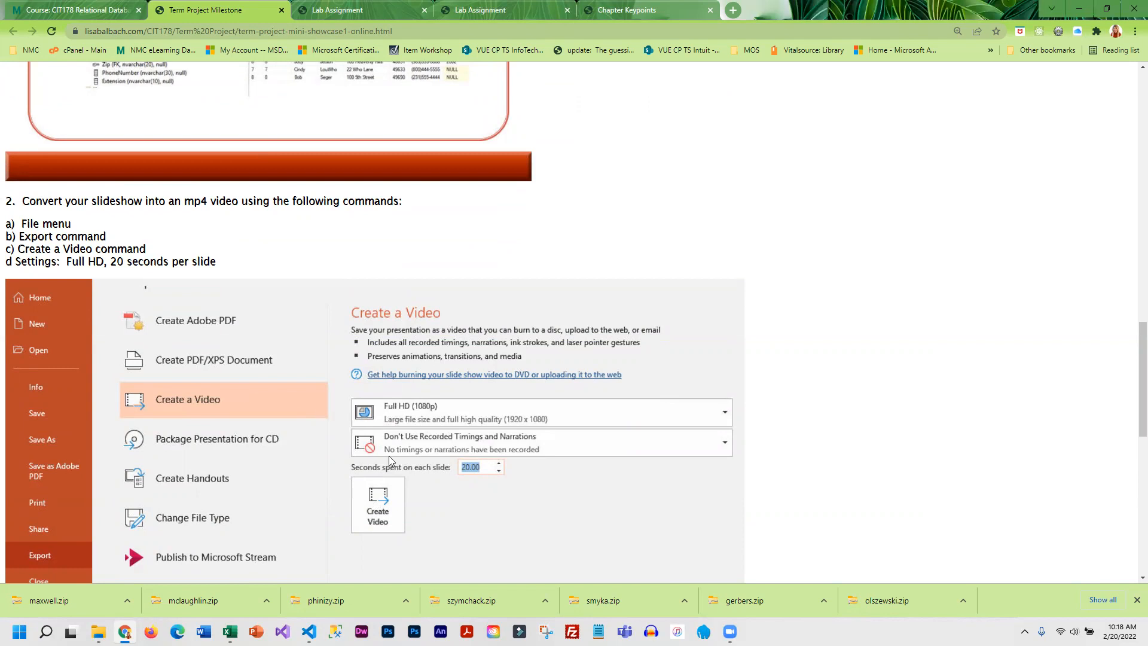
scroll(down, 3)
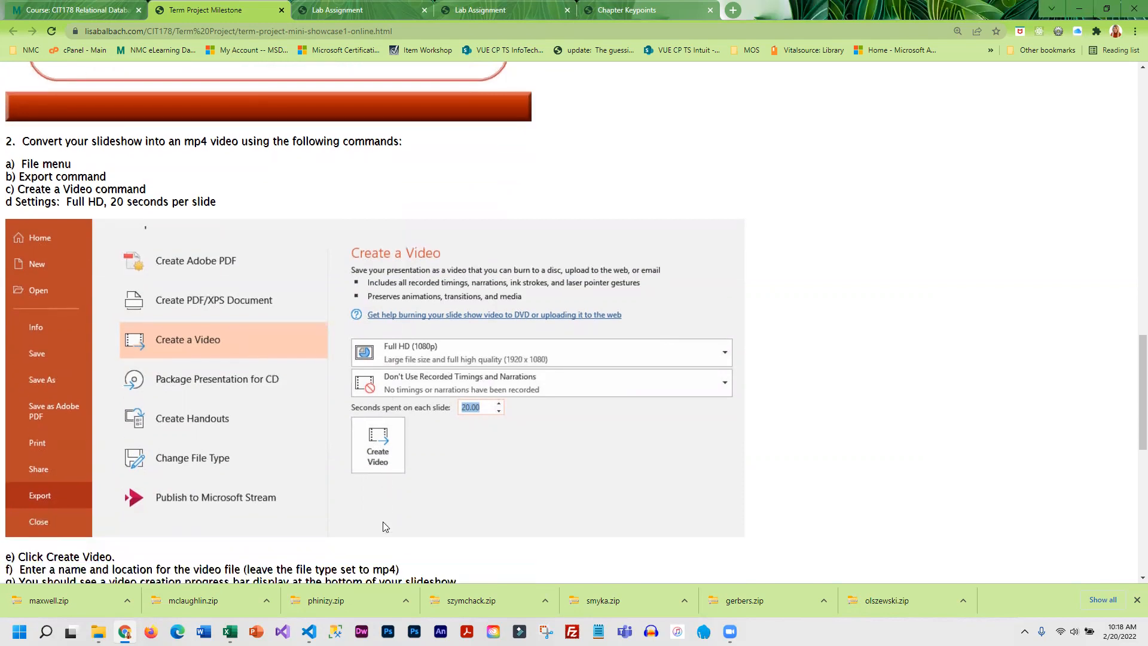
mouse_move(286, 535)
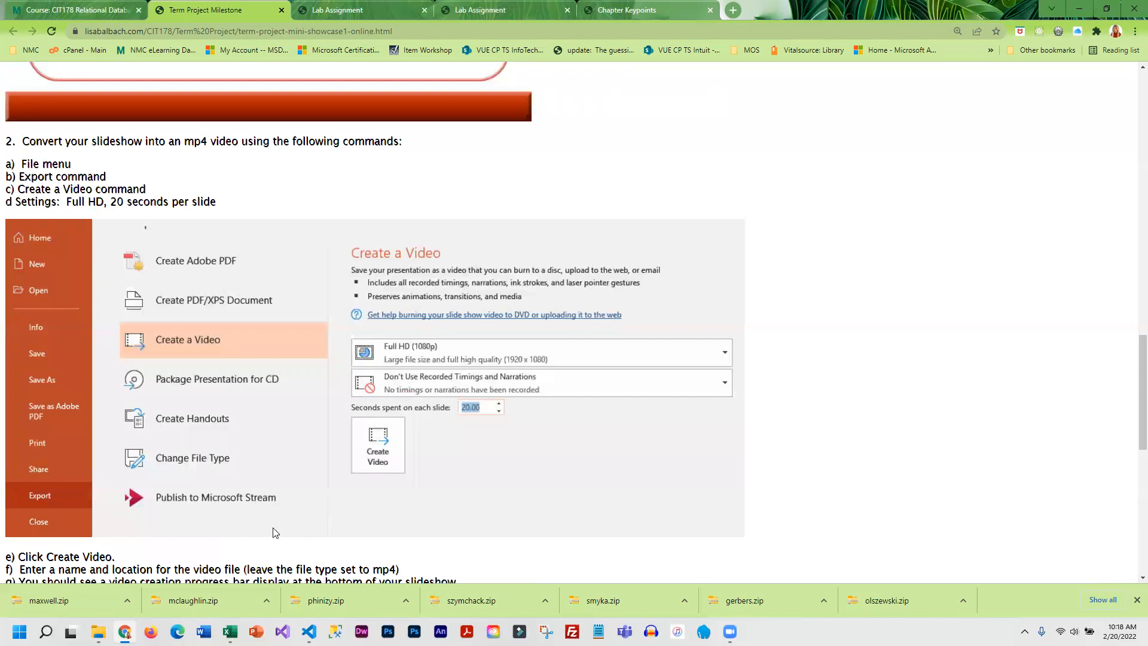
mouse_move(149, 226)
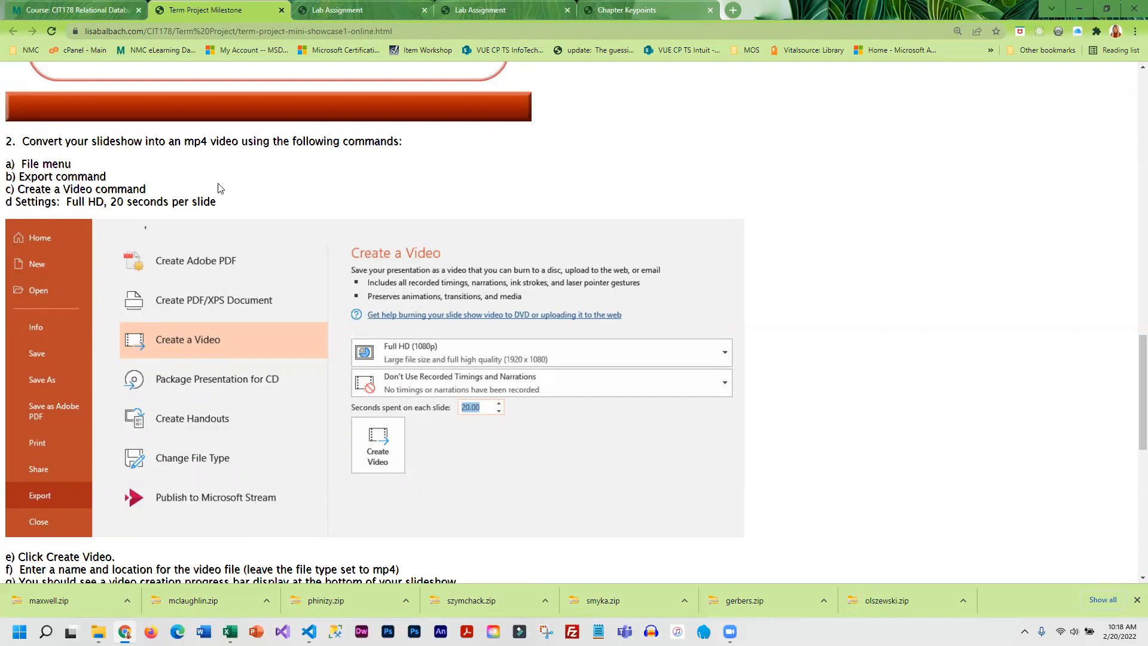
scroll(down, 3)
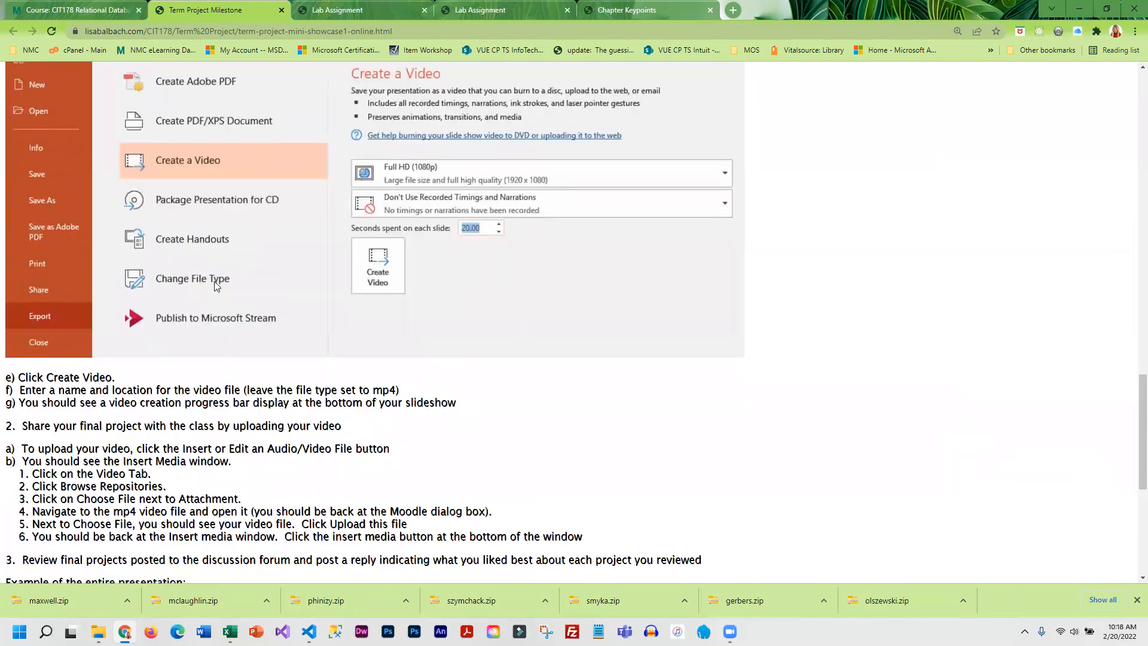
scroll(down, 3)
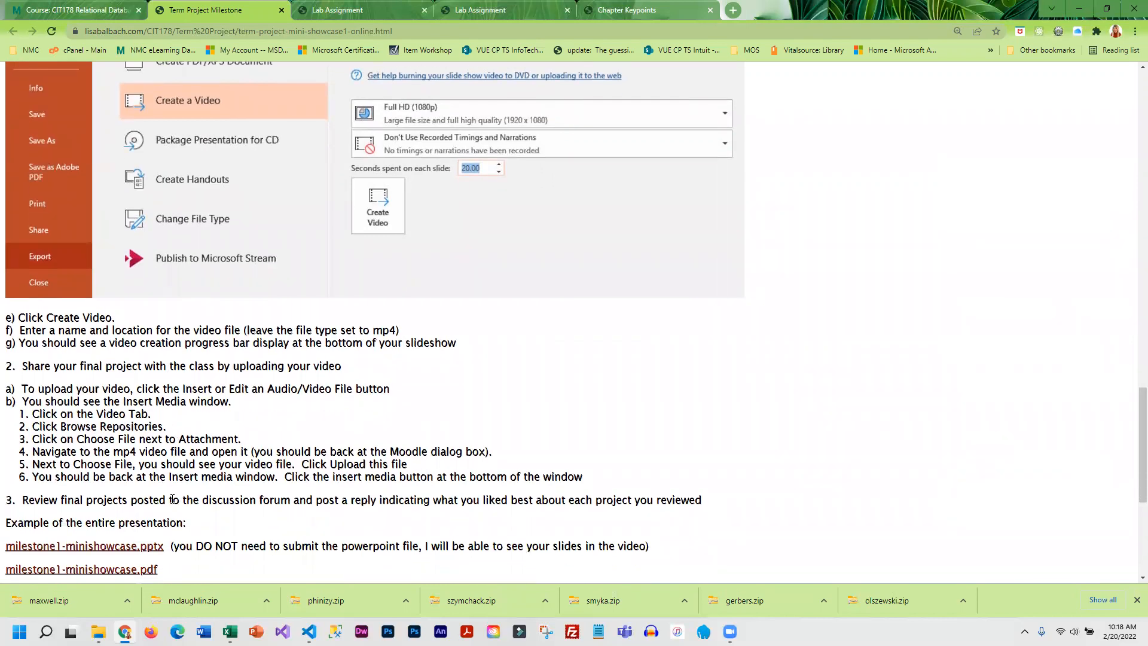
scroll(down, 3)
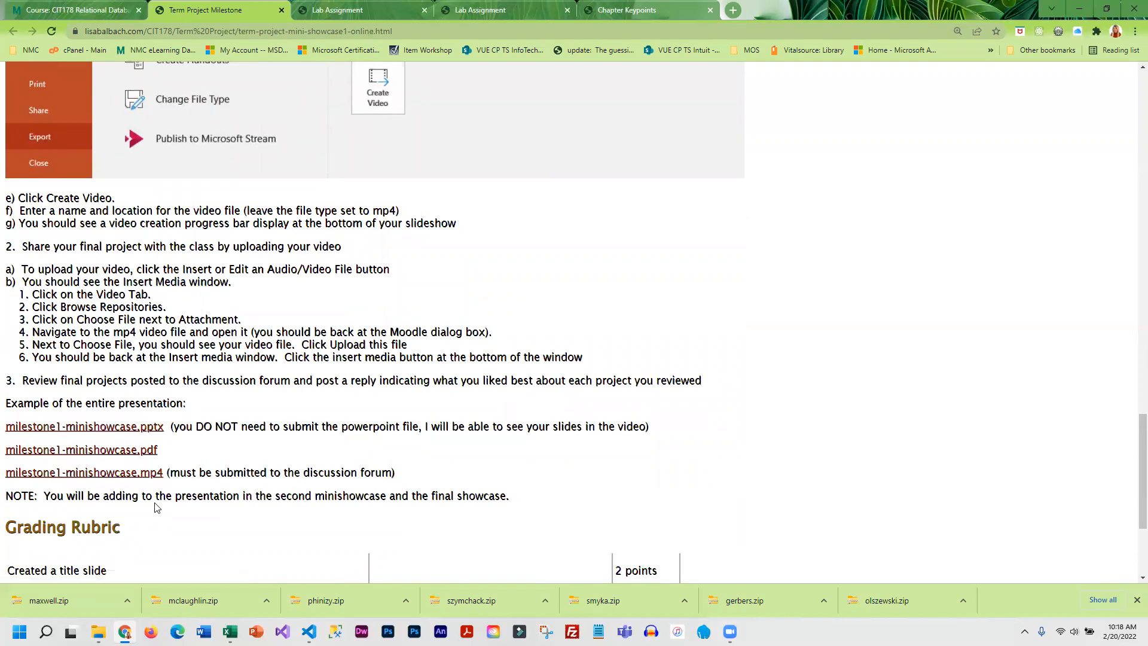
scroll(down, 3)
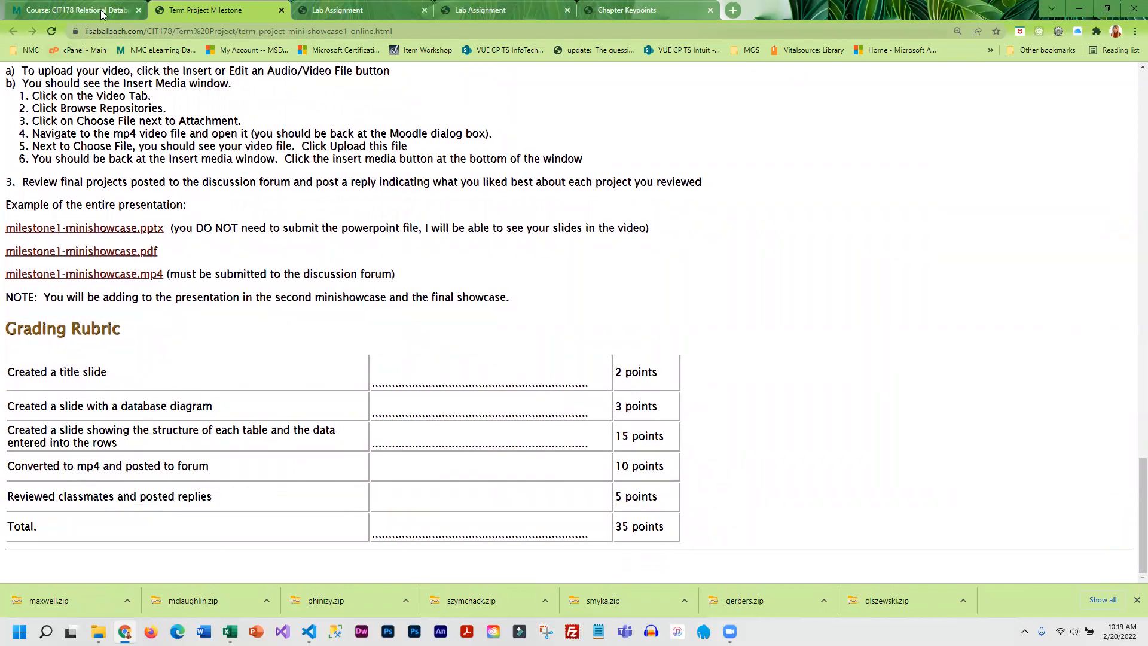
Step: Open the Final Project mini showcase forum and scroll to its upload directions and 35-point rubric
click(73, 10)
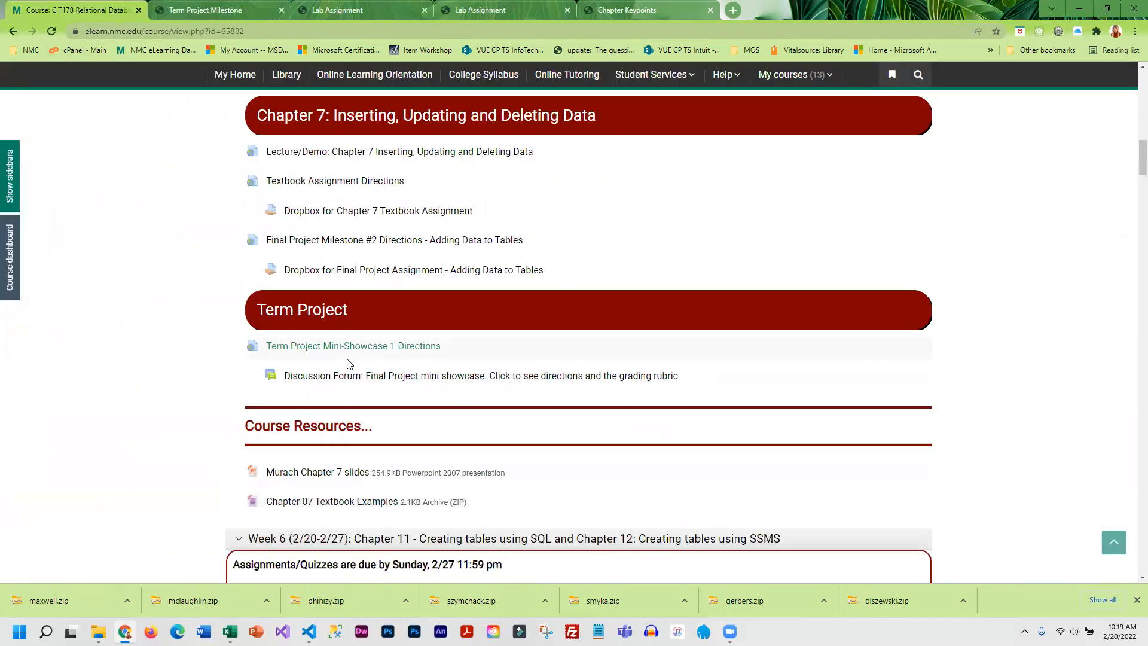
click(352, 346)
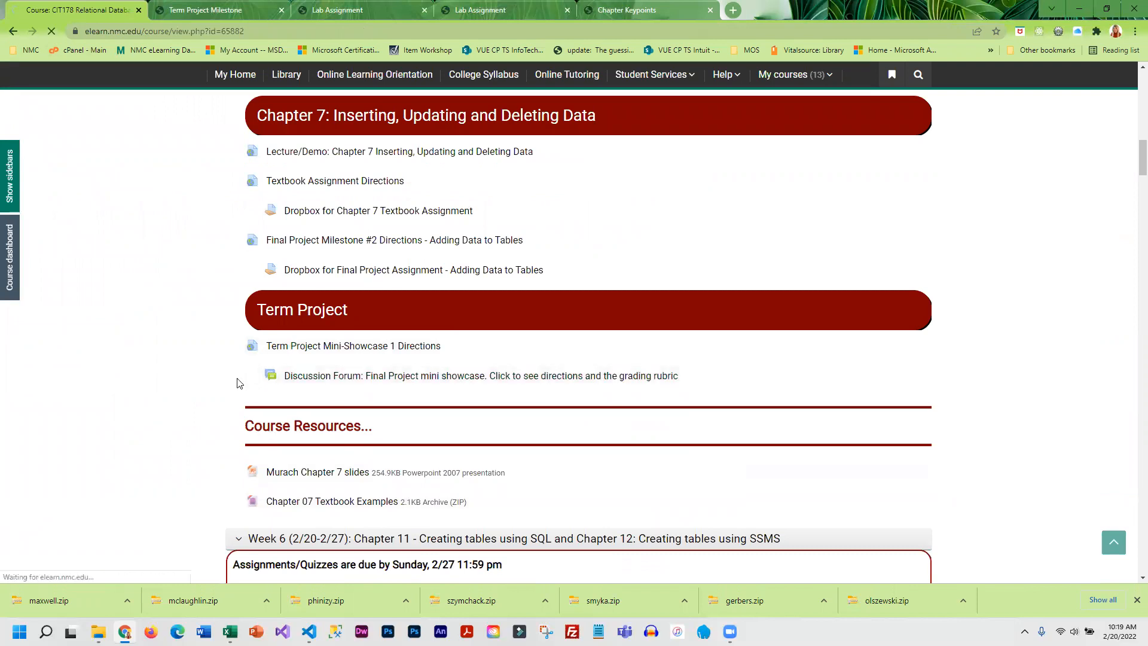
click(481, 376)
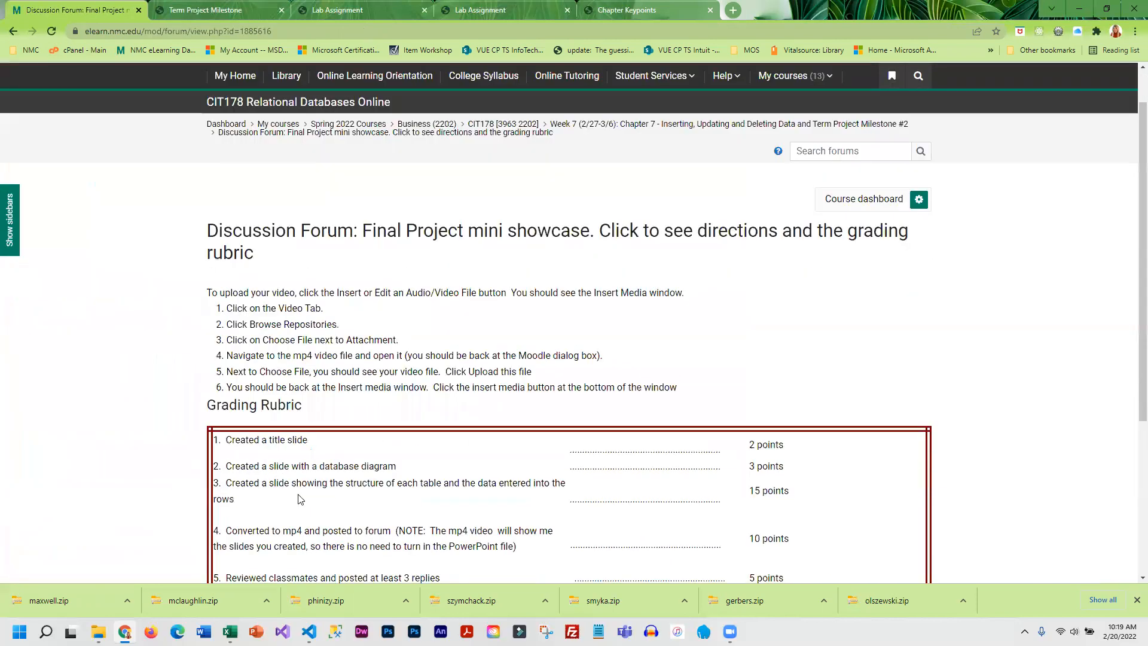
scroll(down, 3)
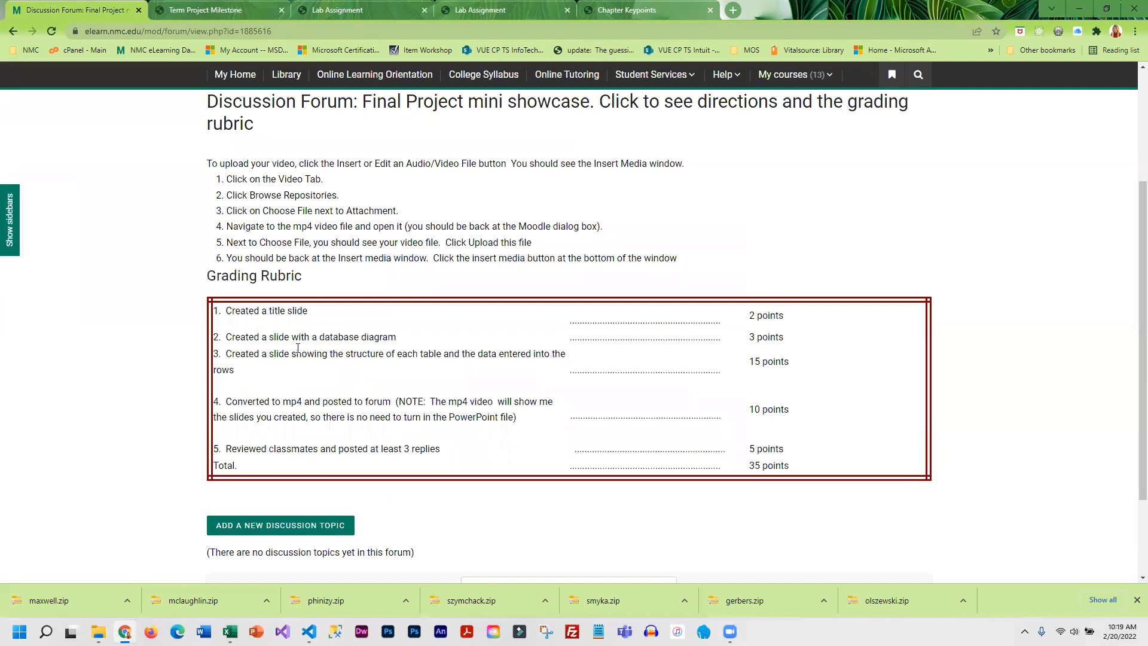
scroll(down, 3)
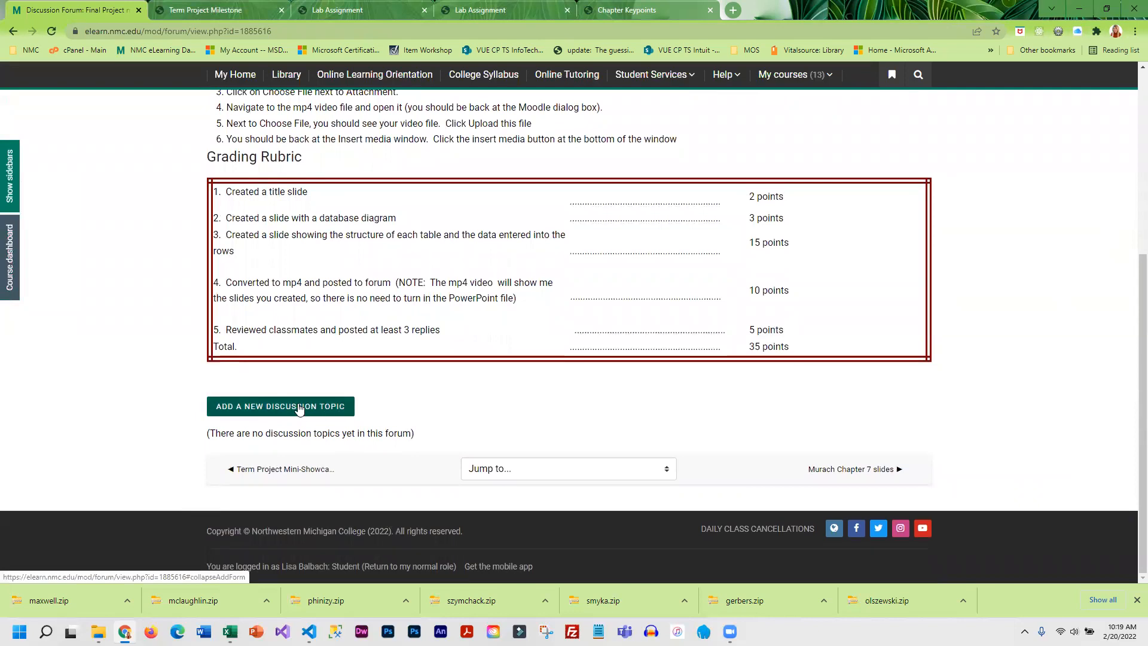
click(281, 406)
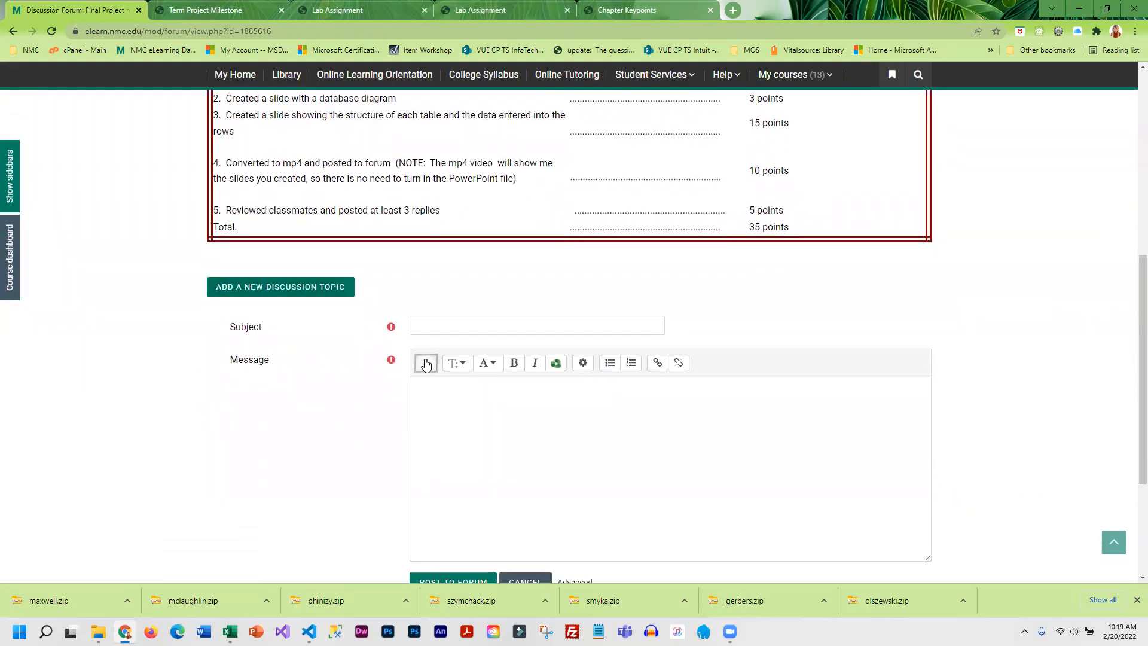
click(425, 362)
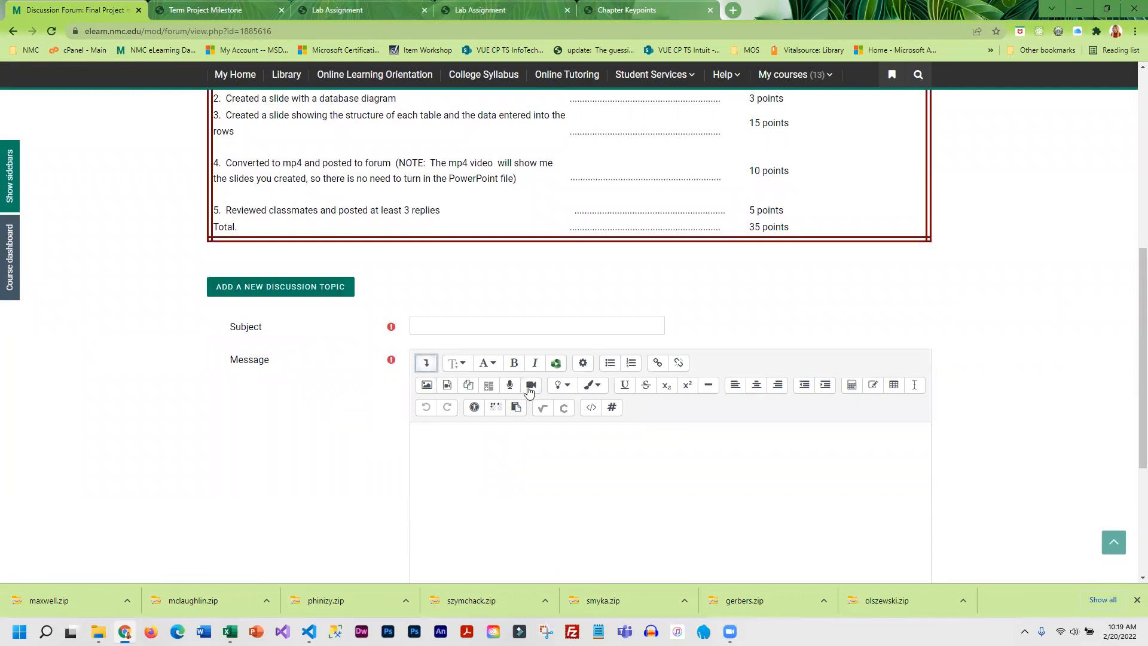
mouse_move(439, 386)
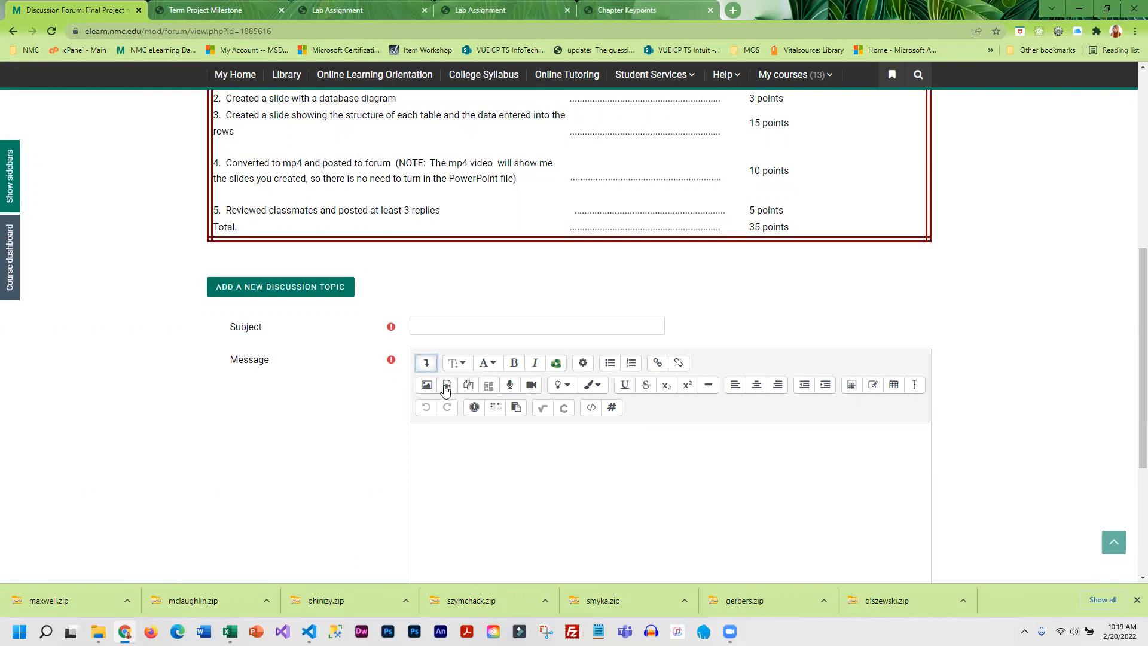
click(447, 384)
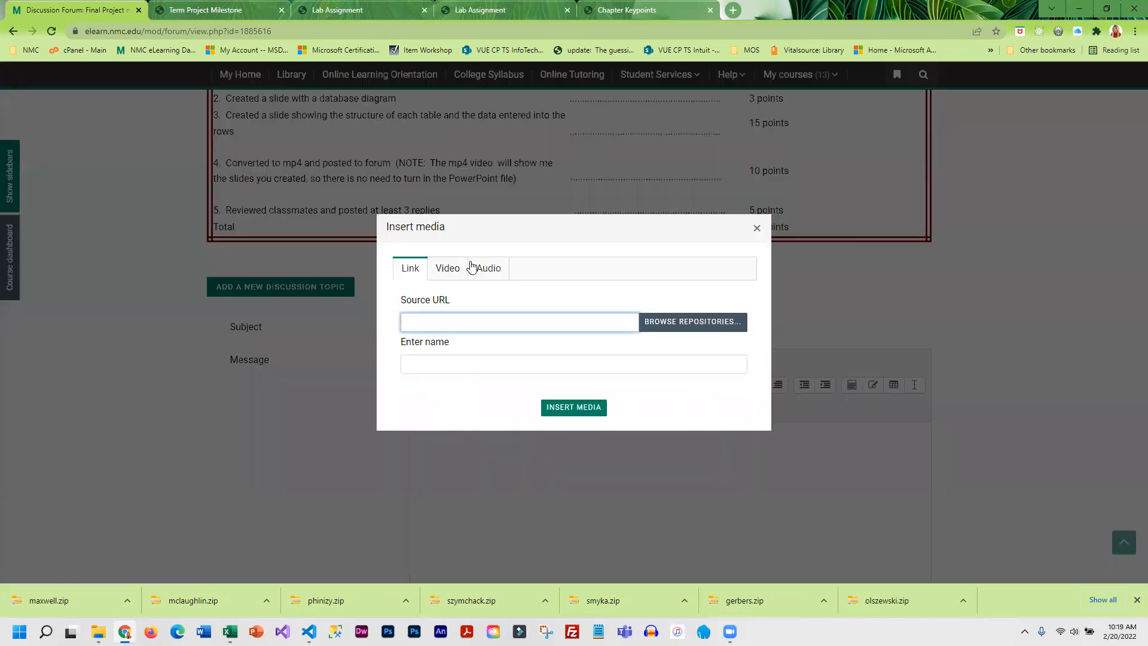
click(447, 268)
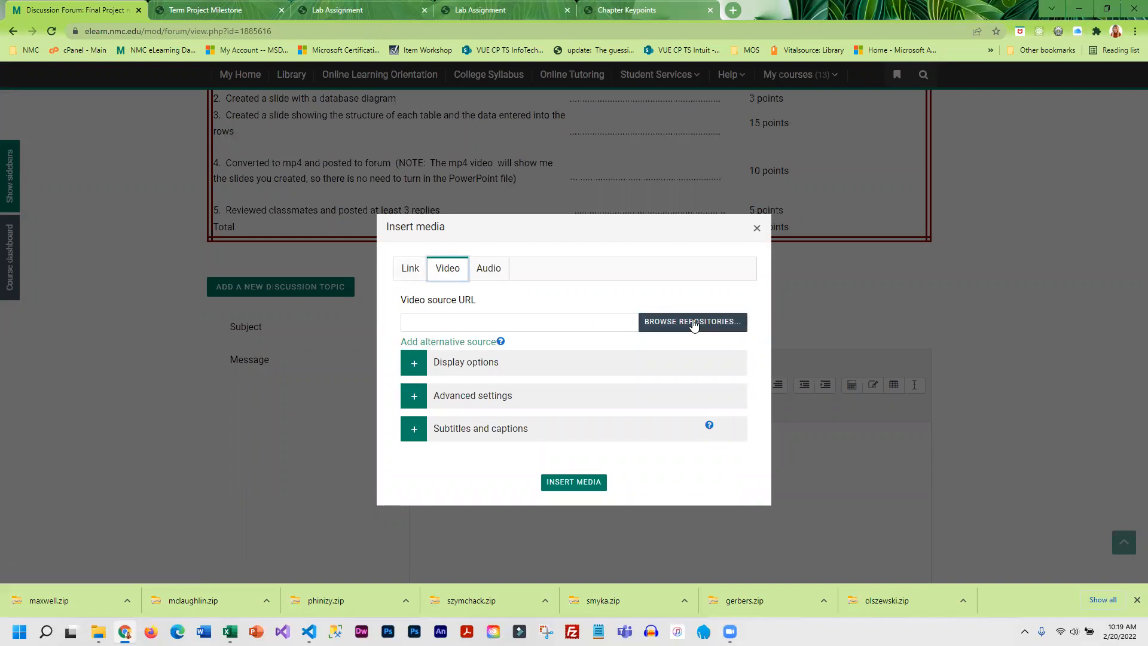
click(692, 322)
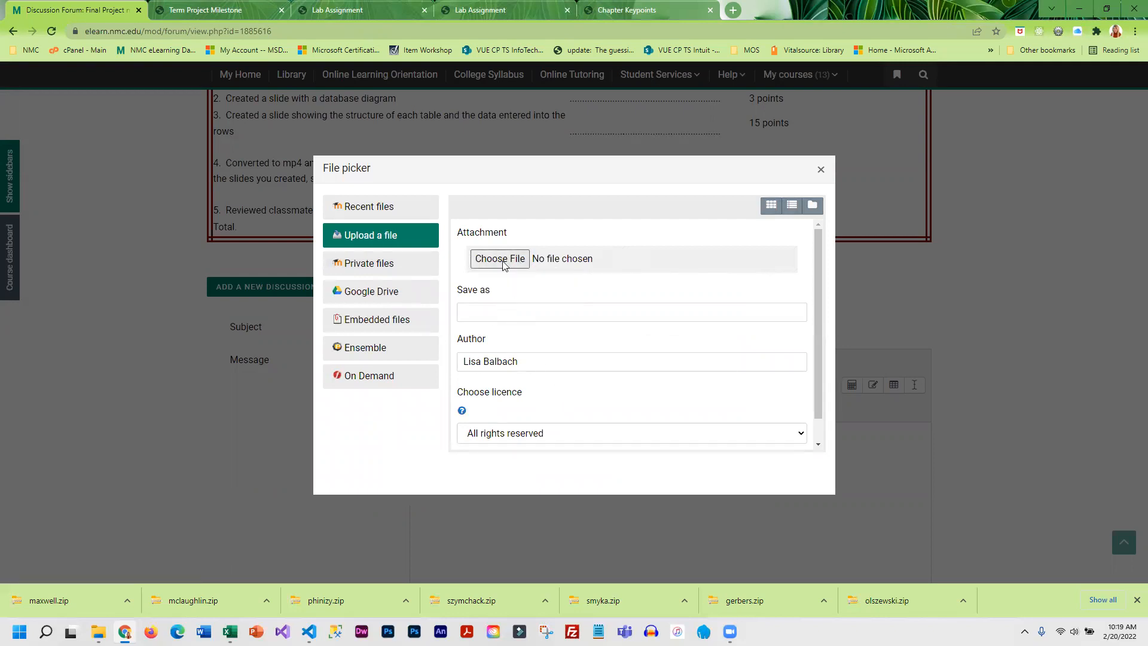
mouse_move(500, 258)
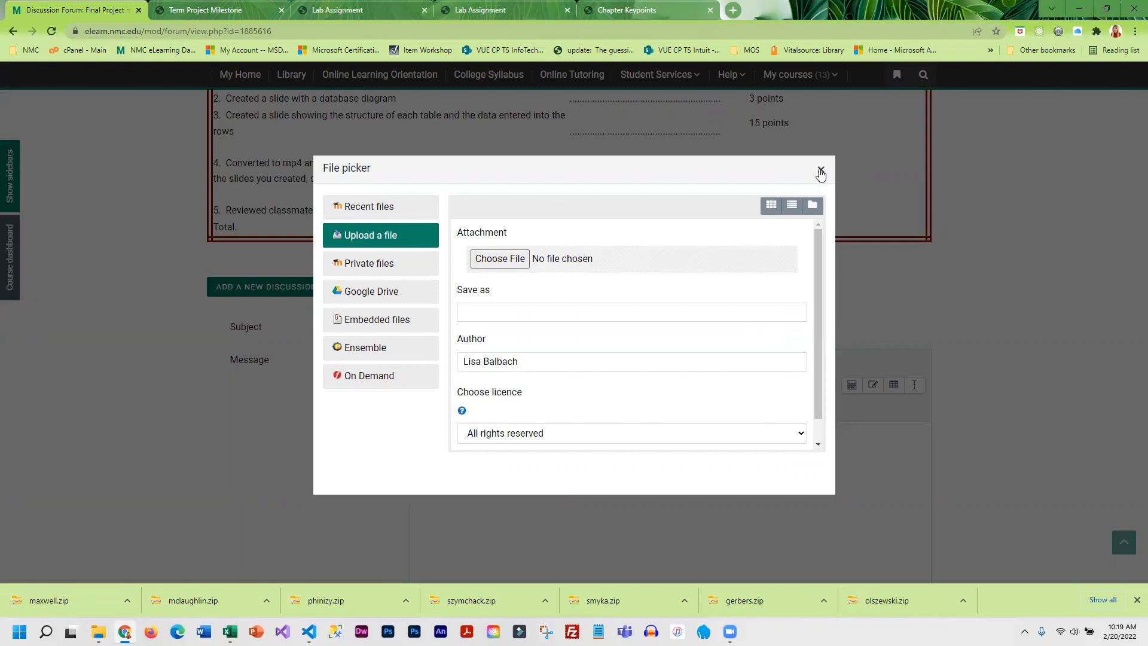
click(820, 174)
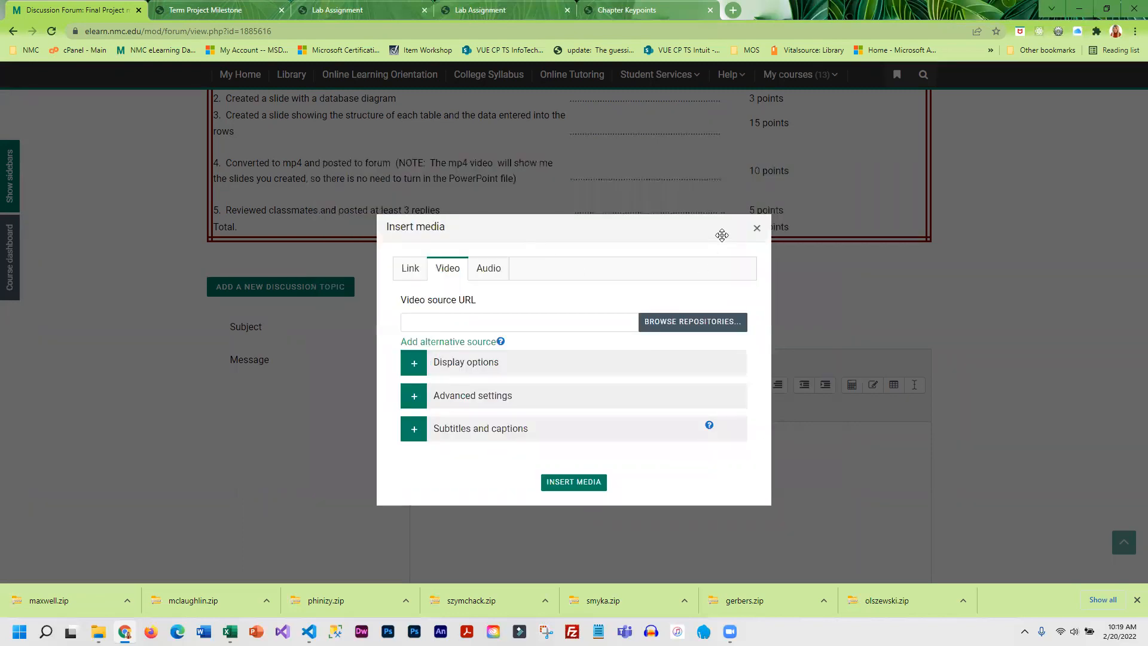
click(756, 228)
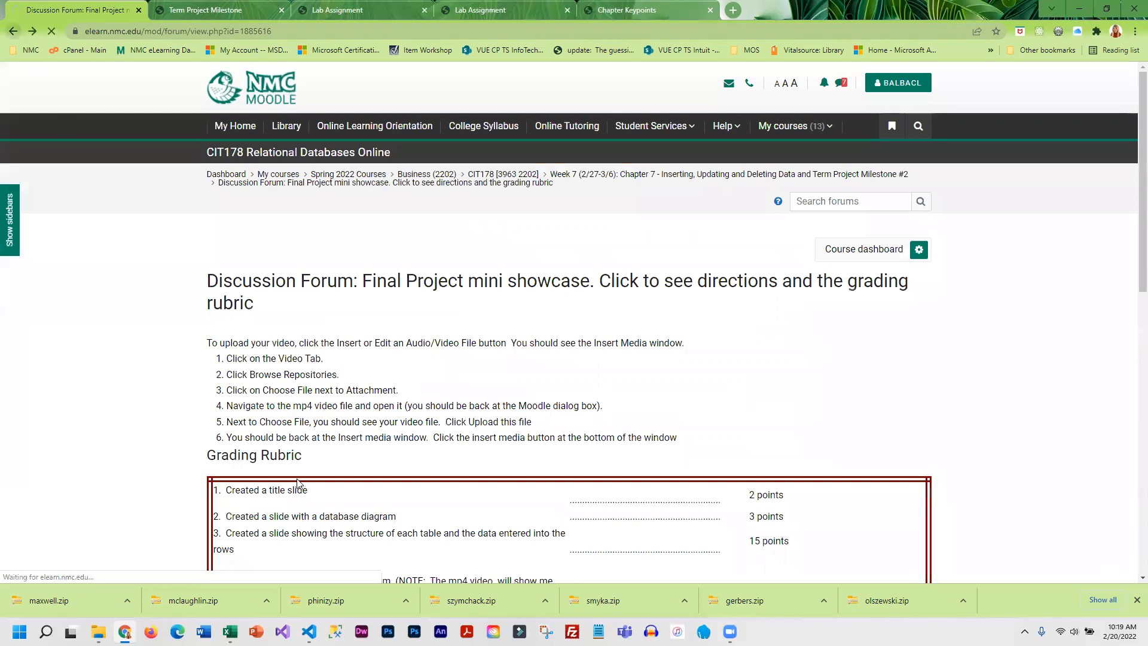
Step: Revisit the mini showcase forum, then go back and scroll up to the Week 7 assignment list
click(14, 30)
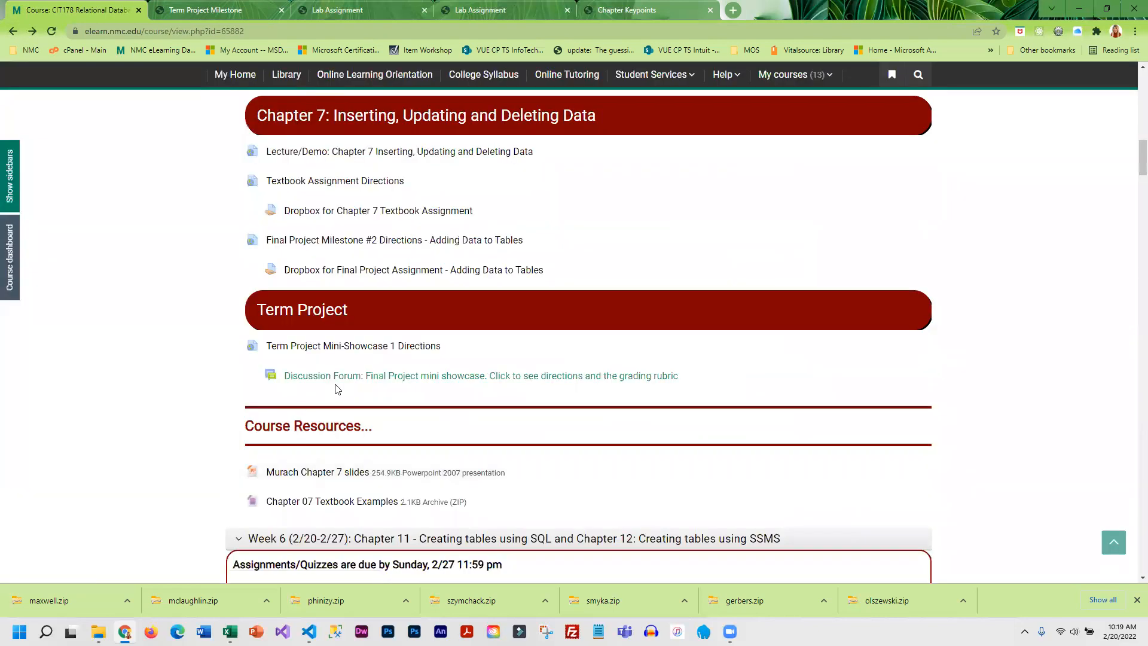
mouse_move(395, 381)
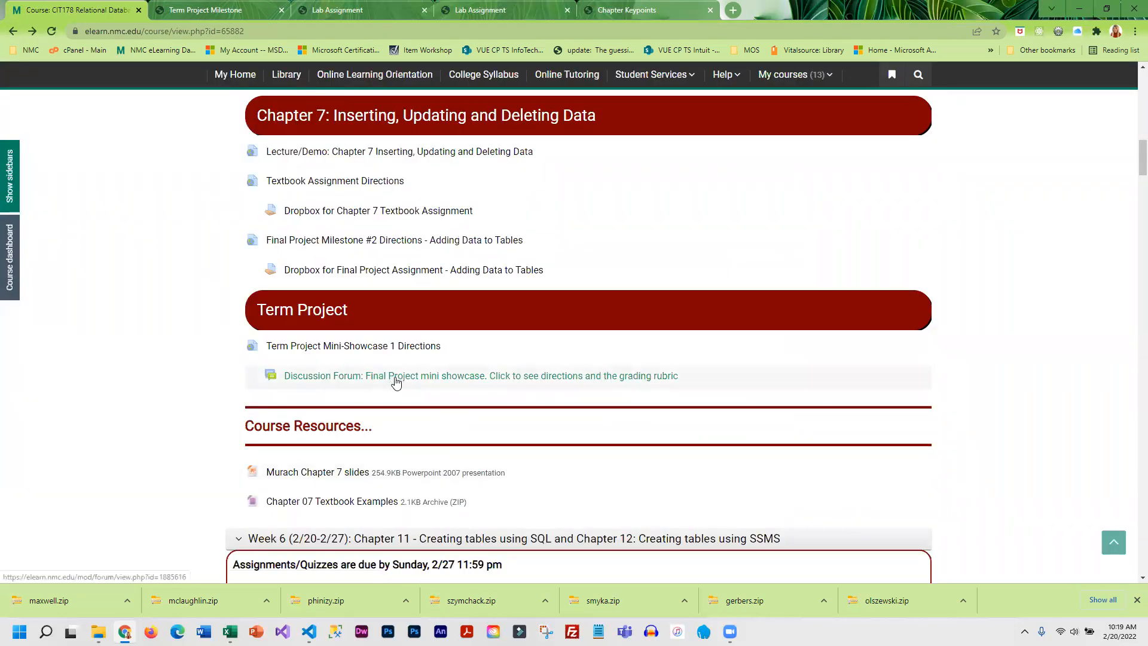
click(395, 376)
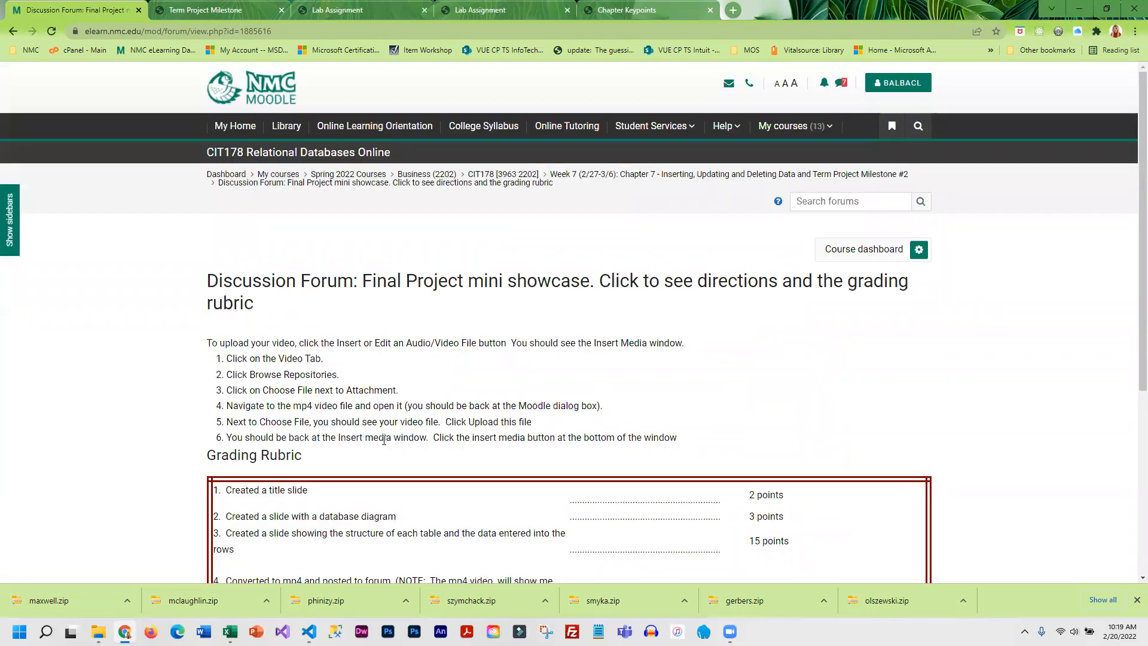
scroll(down, 3)
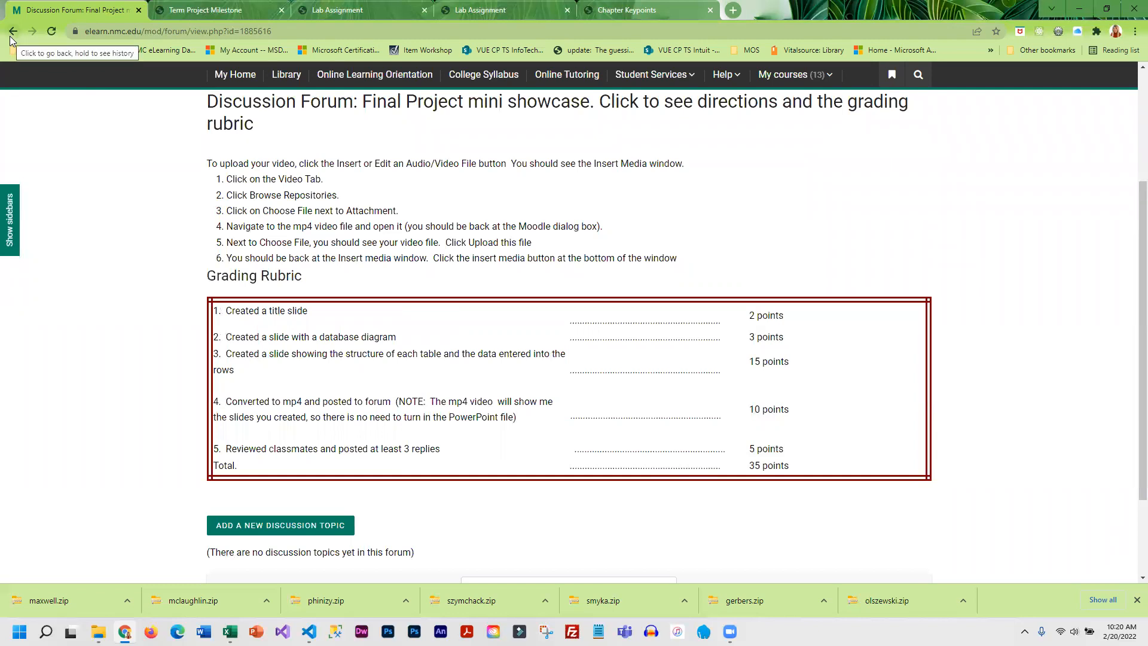
click(12, 30)
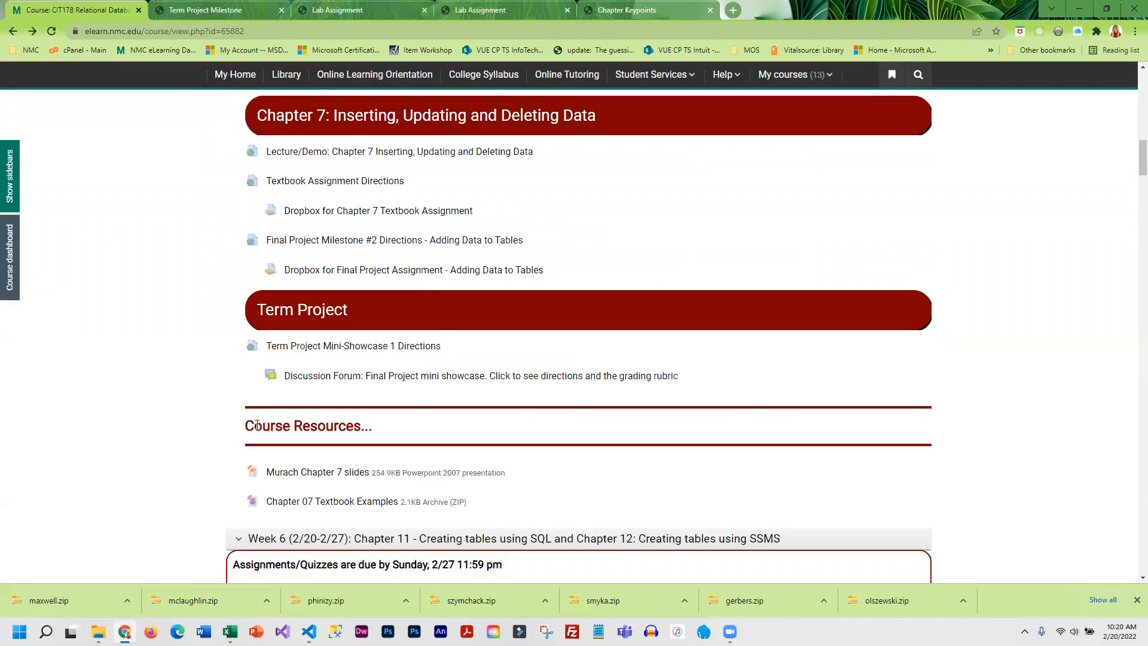
scroll(up, 3)
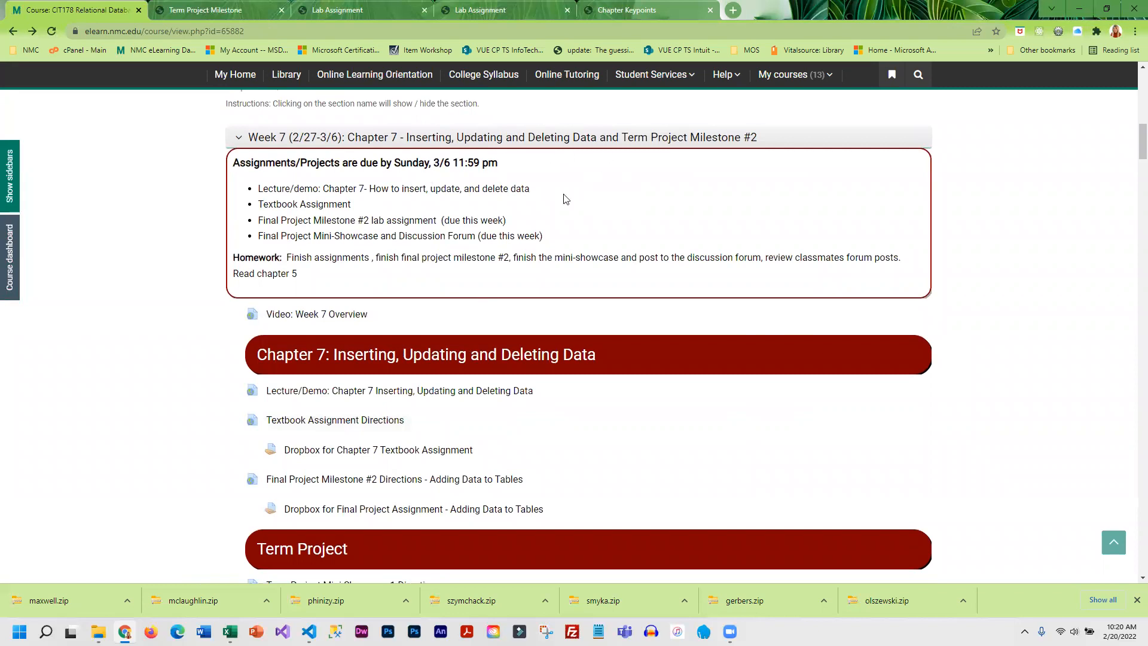
mouse_move(378, 450)
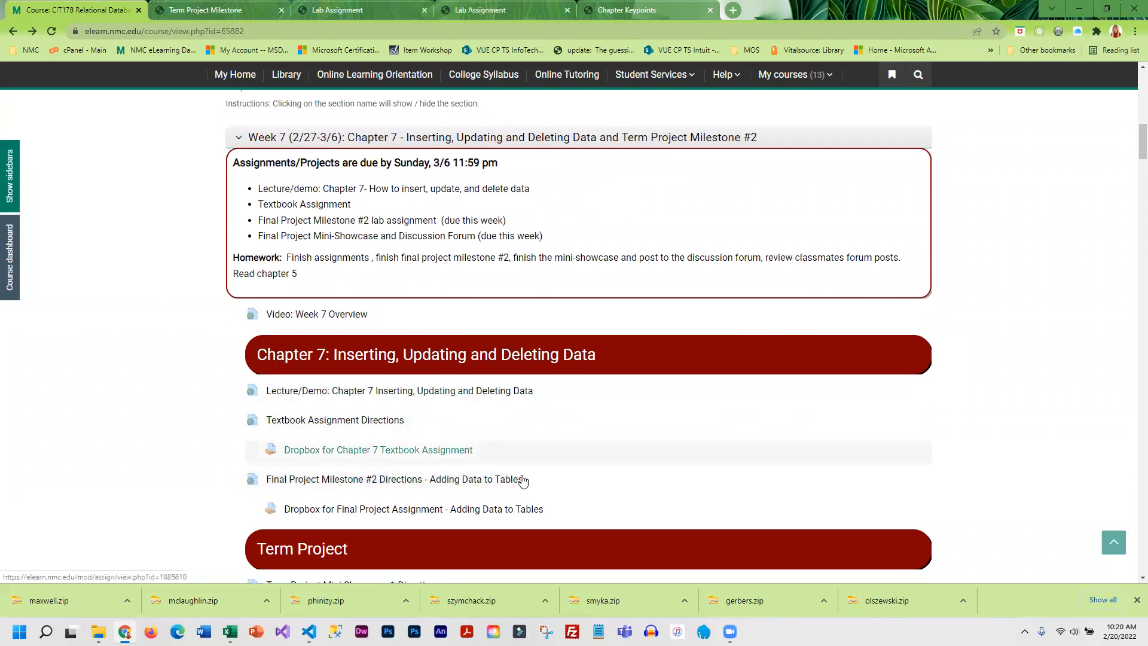